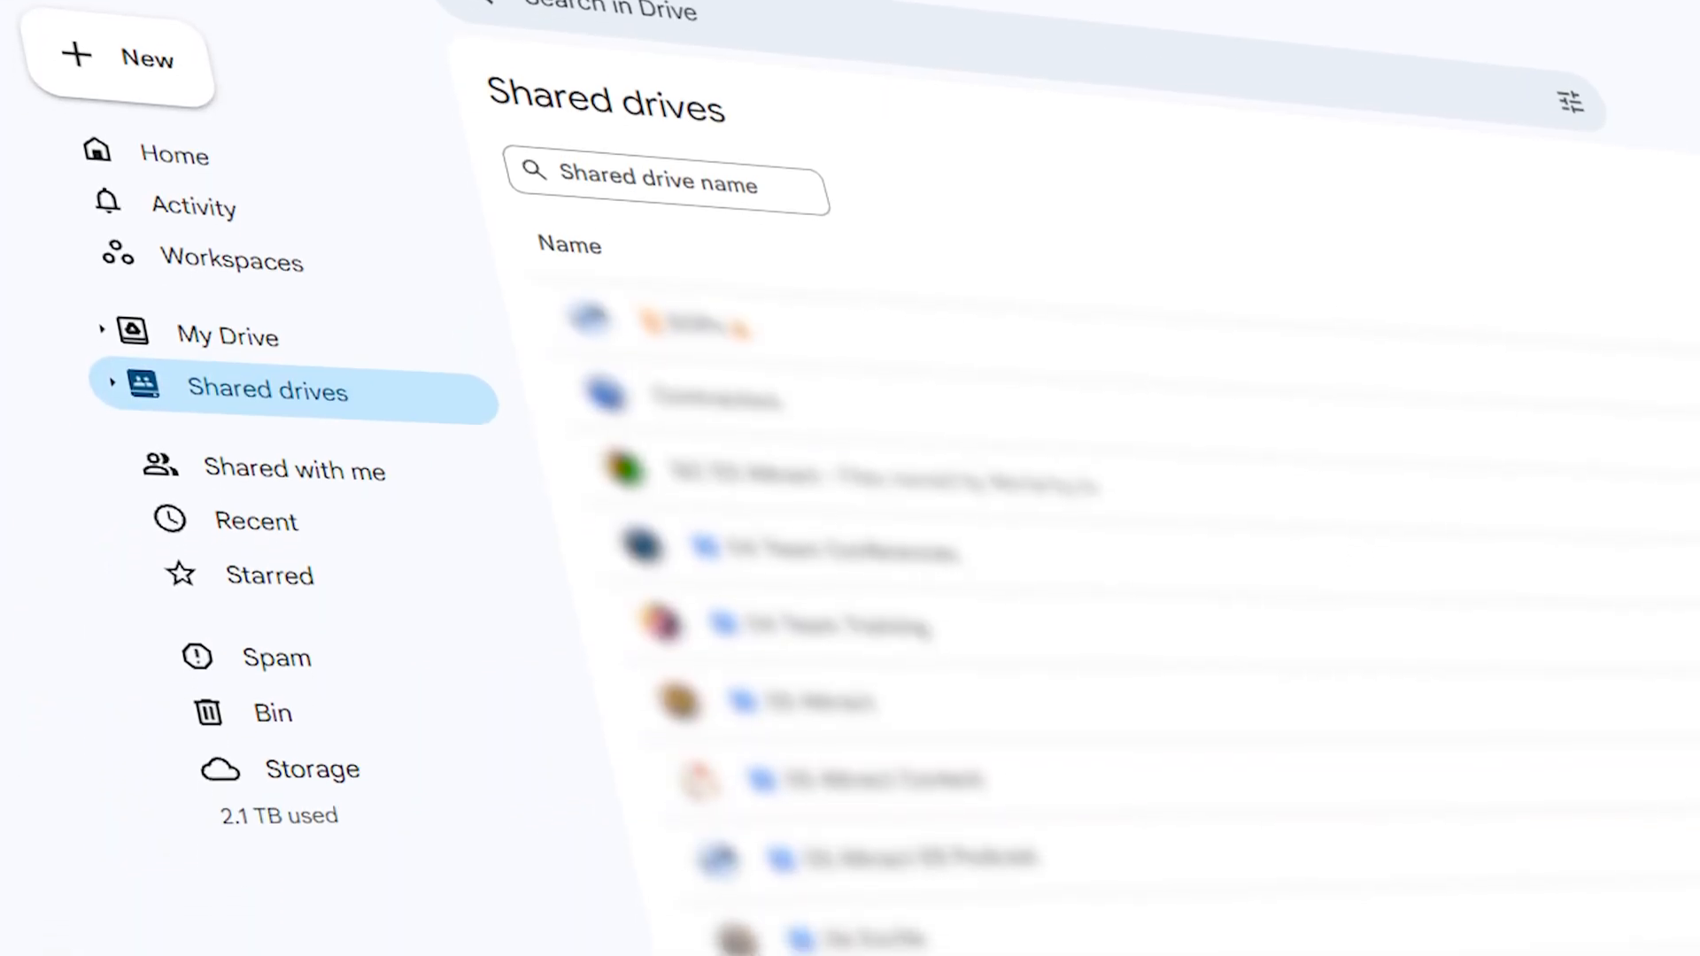
Step: Copy a sharing link to the Company files folder from the activity list
scroll(down, 3)
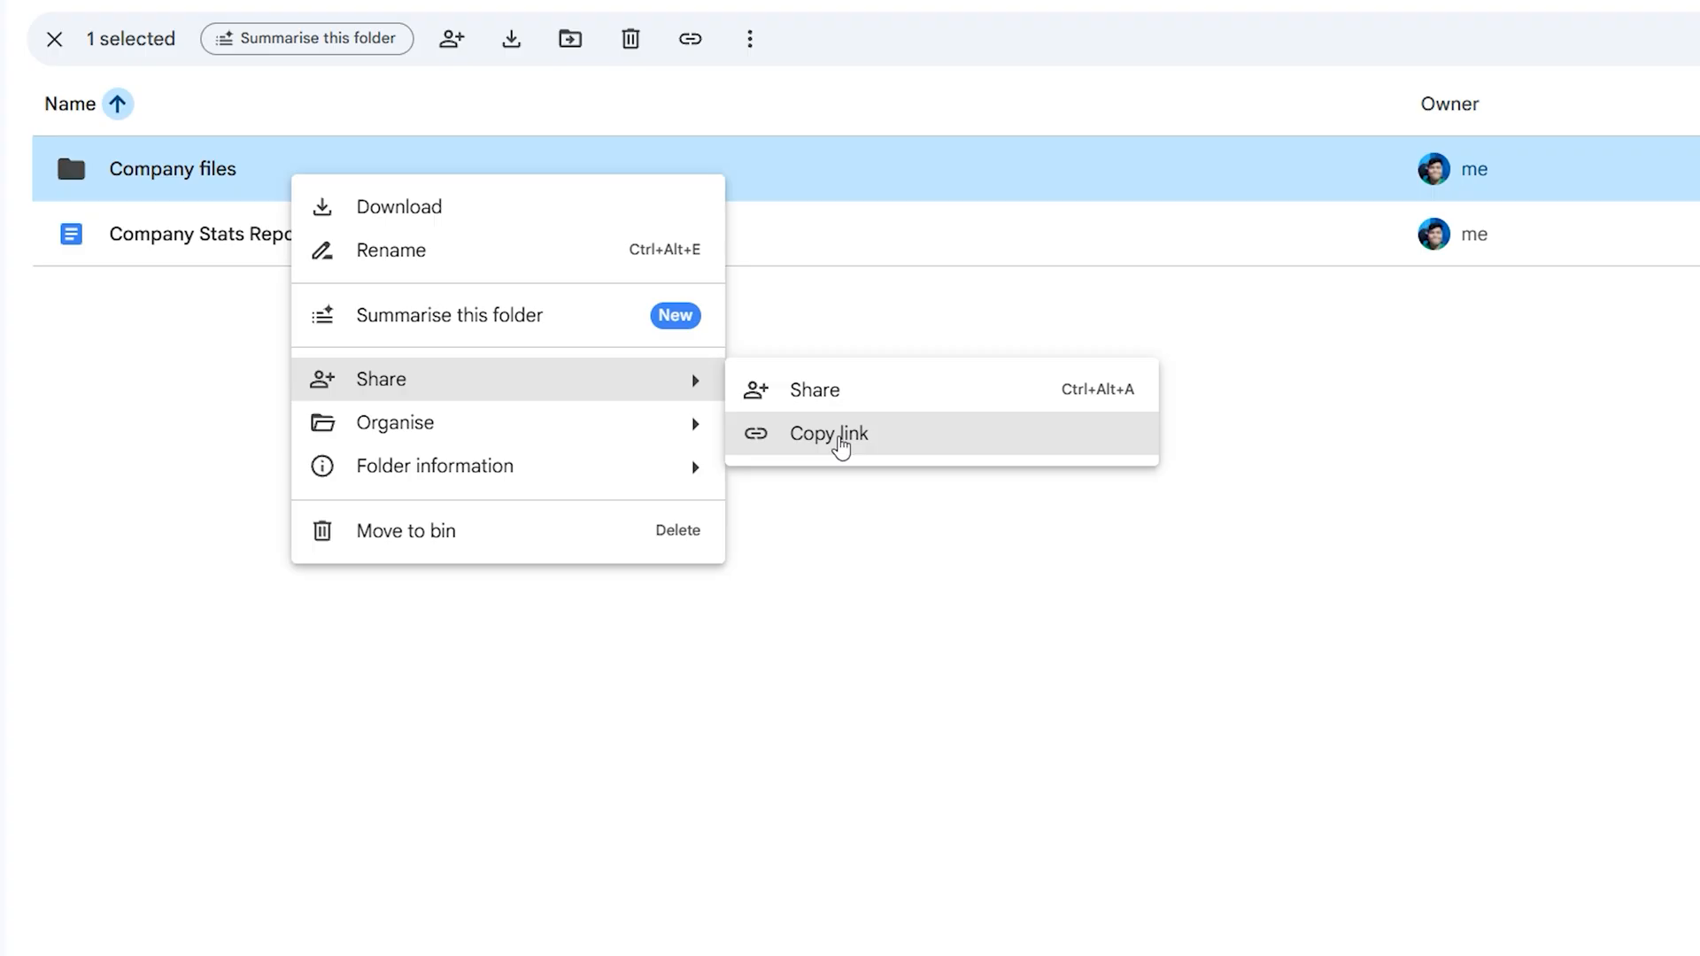
click(215, 549)
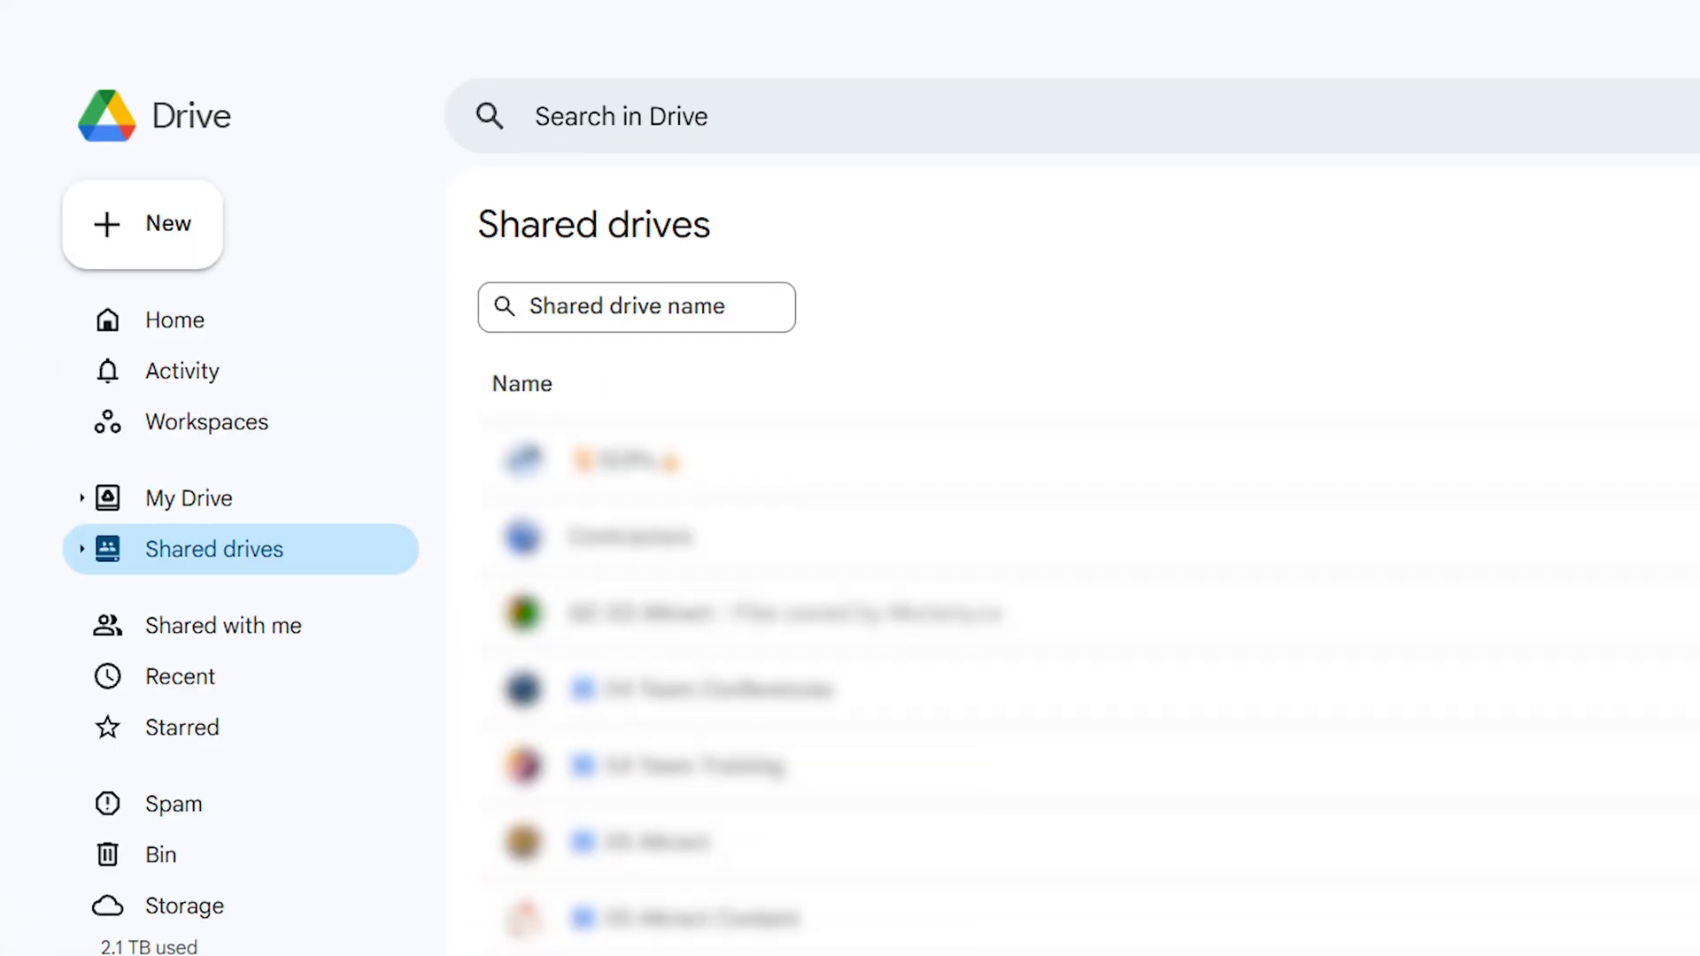
scroll(down, 3)
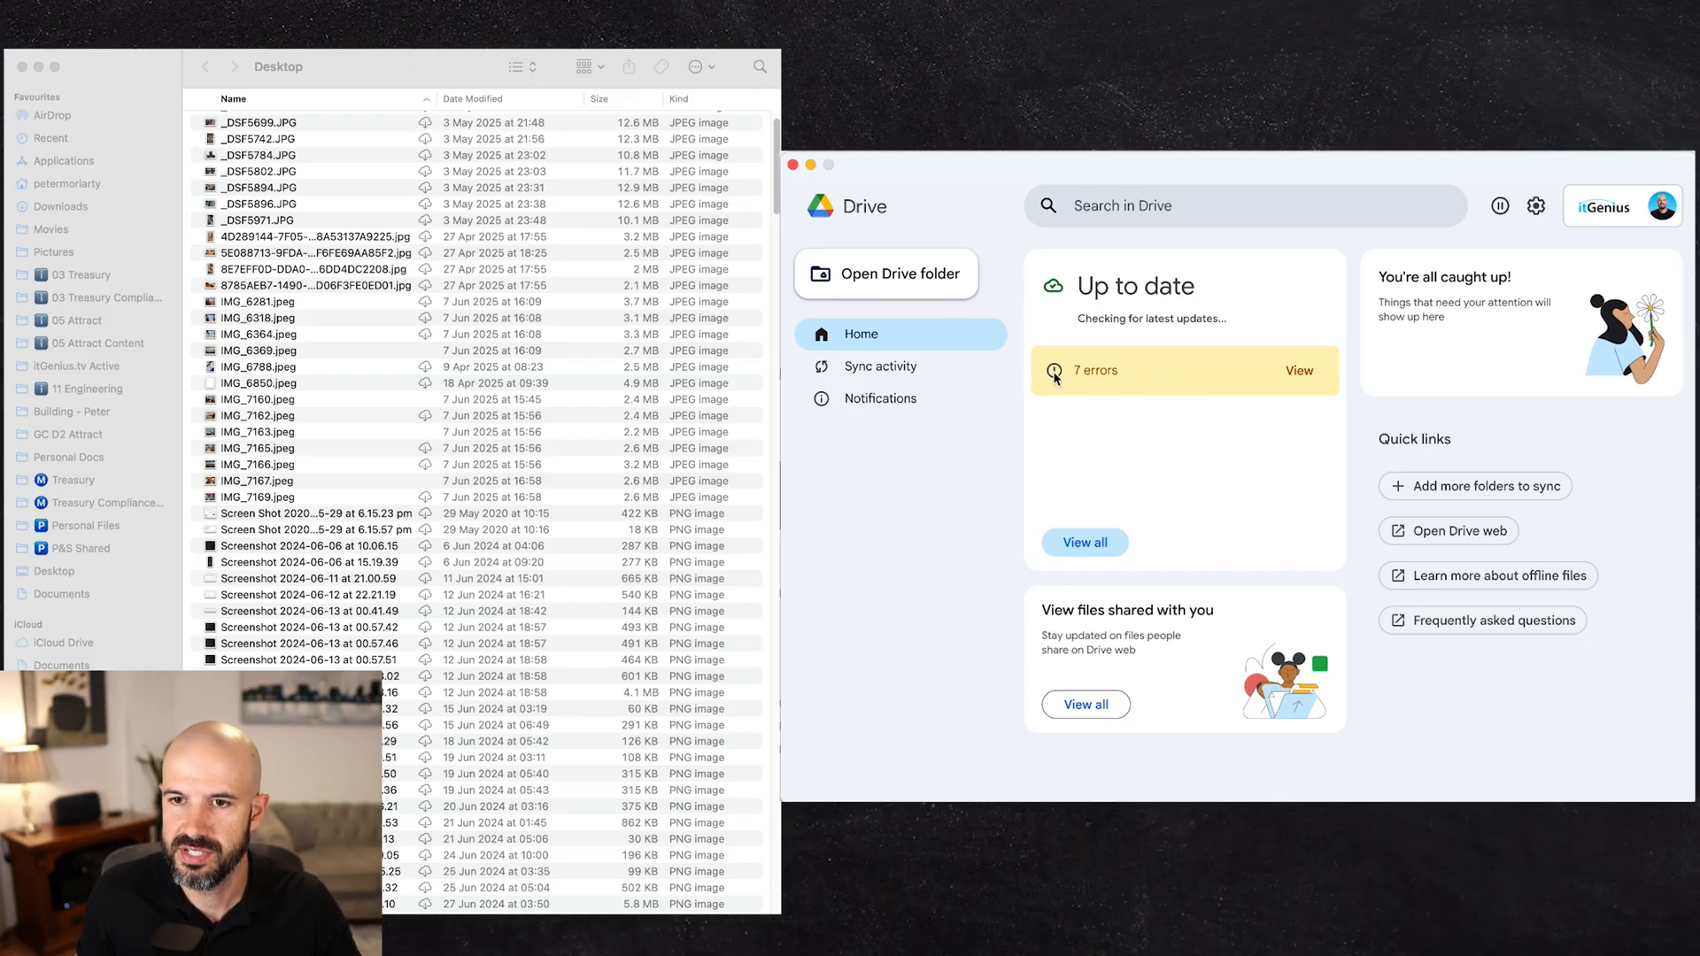
mouse_move(1238, 419)
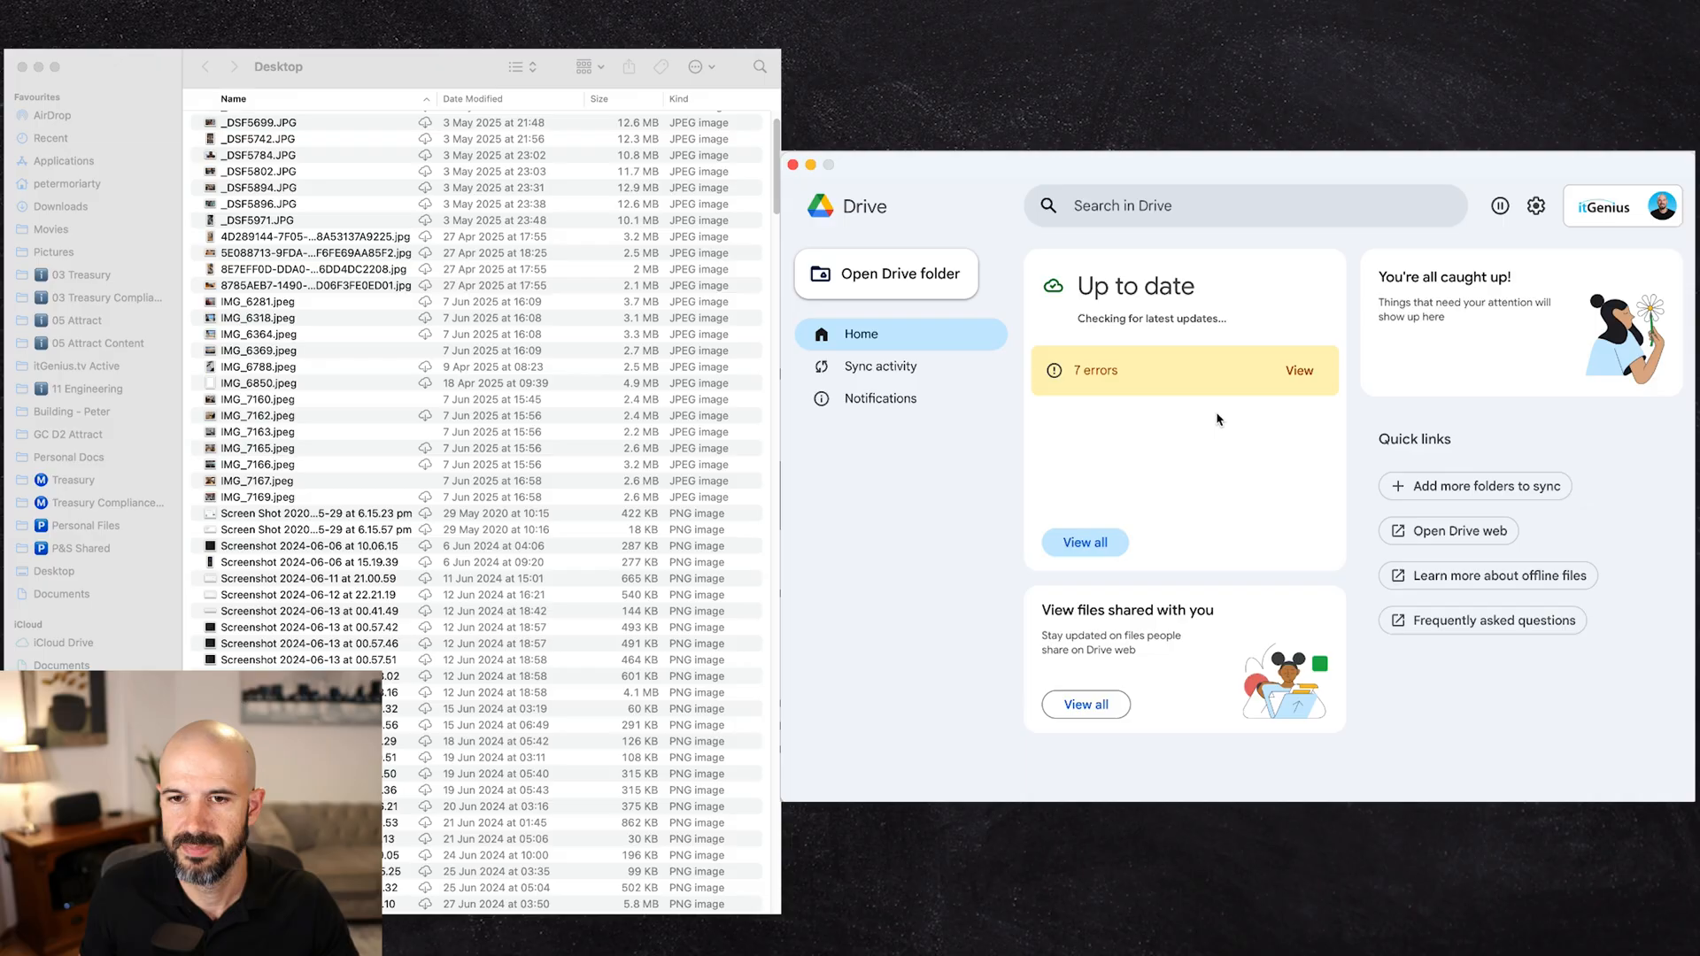
Step: Switch to the other signed-in account and back to the itGenius account
click(1649, 205)
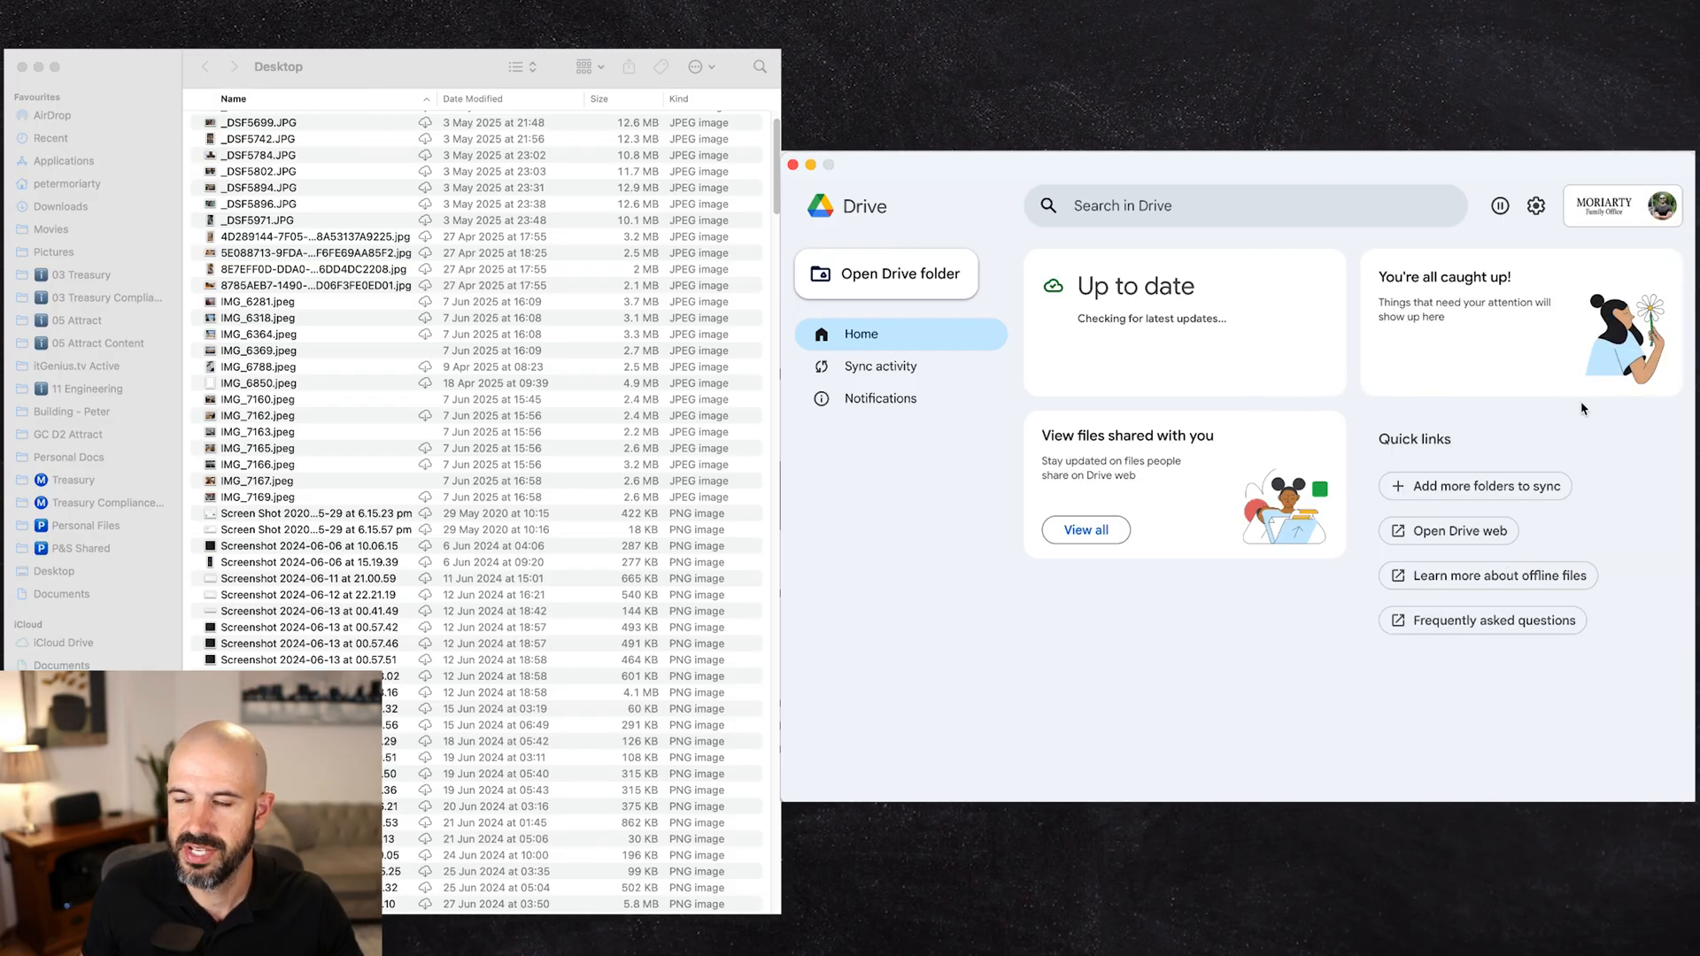
click(1668, 206)
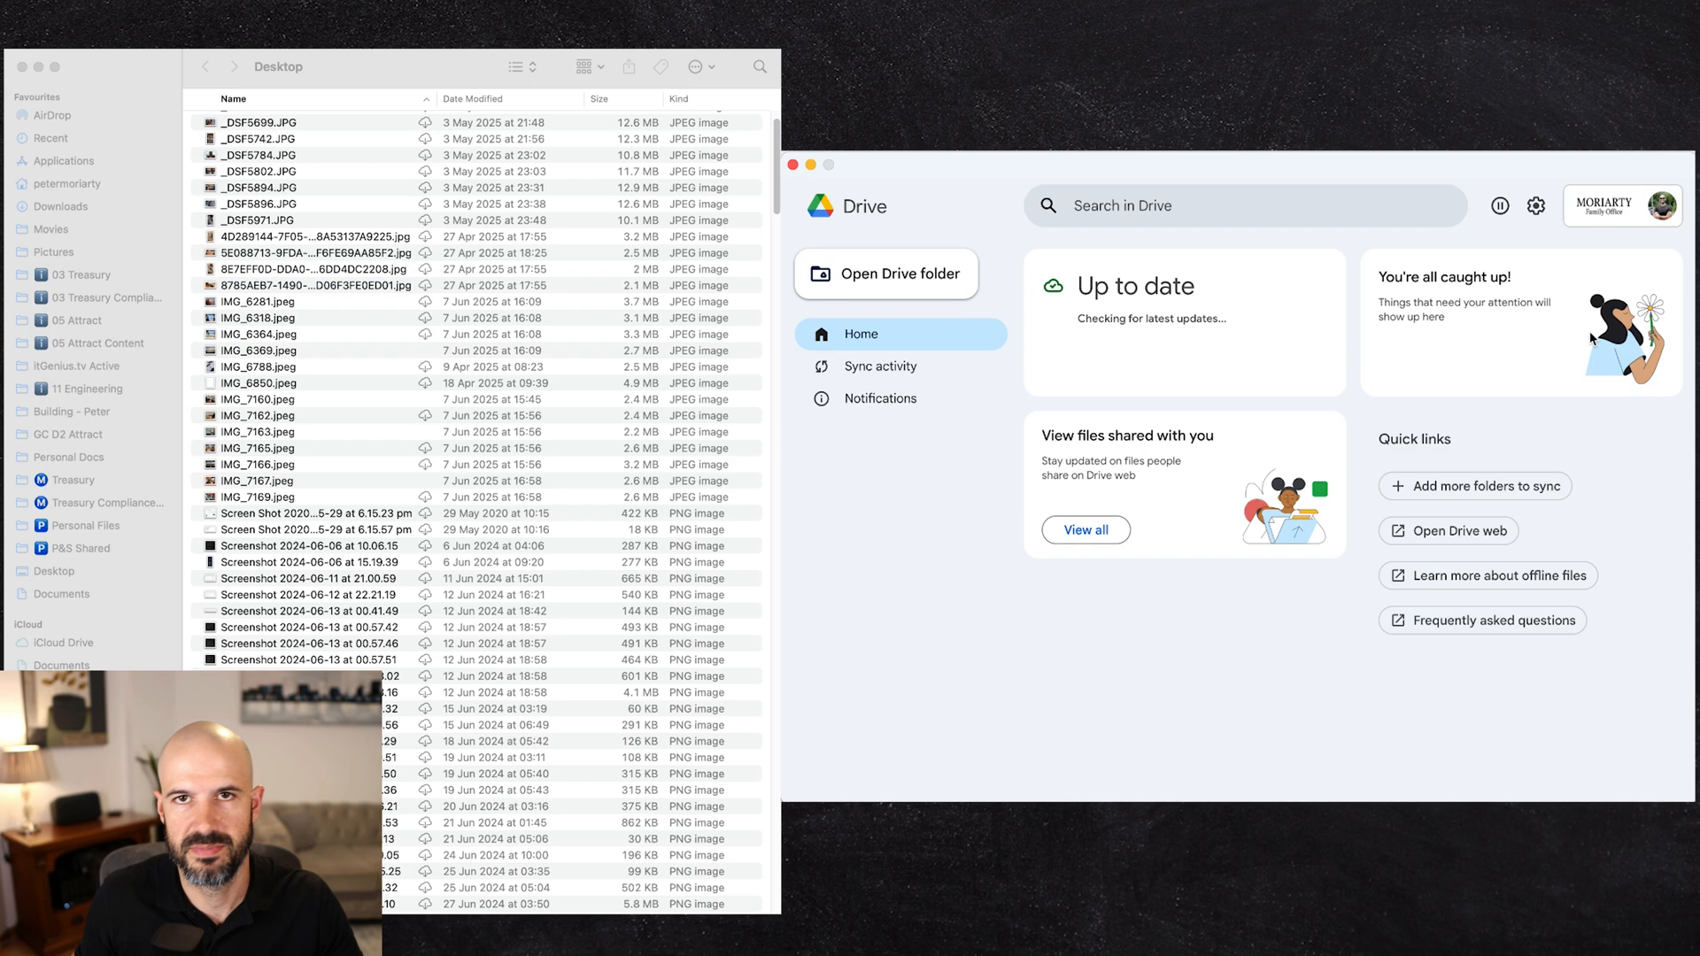
click(1624, 206)
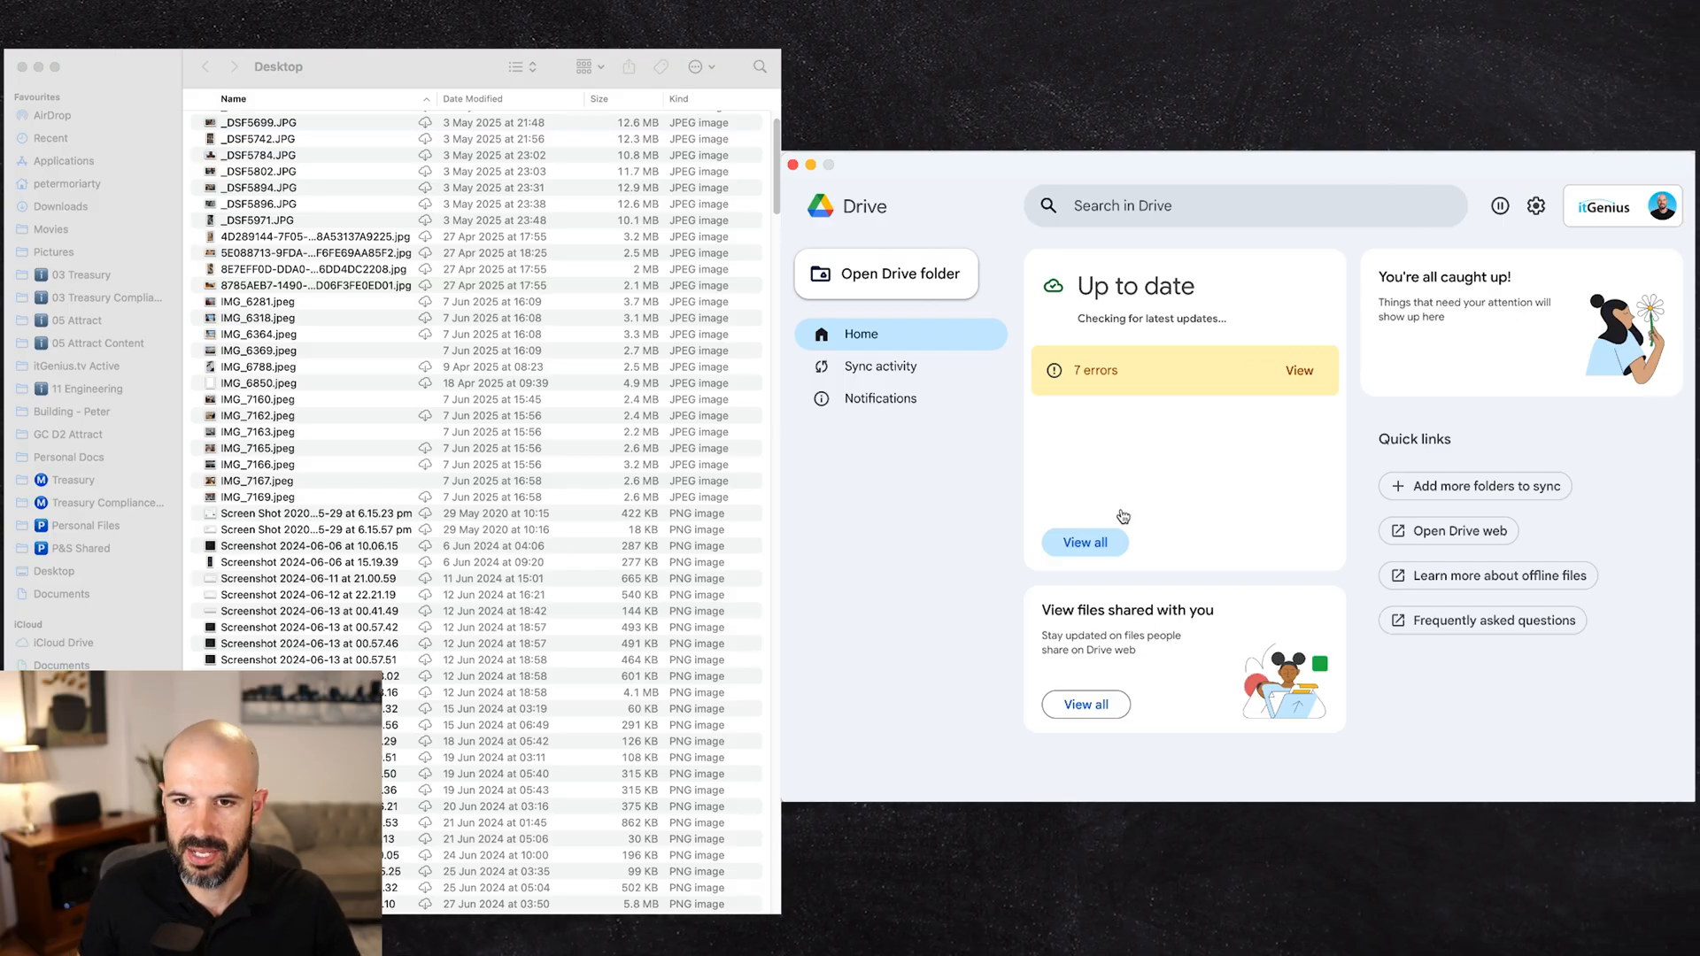
mouse_move(1618, 206)
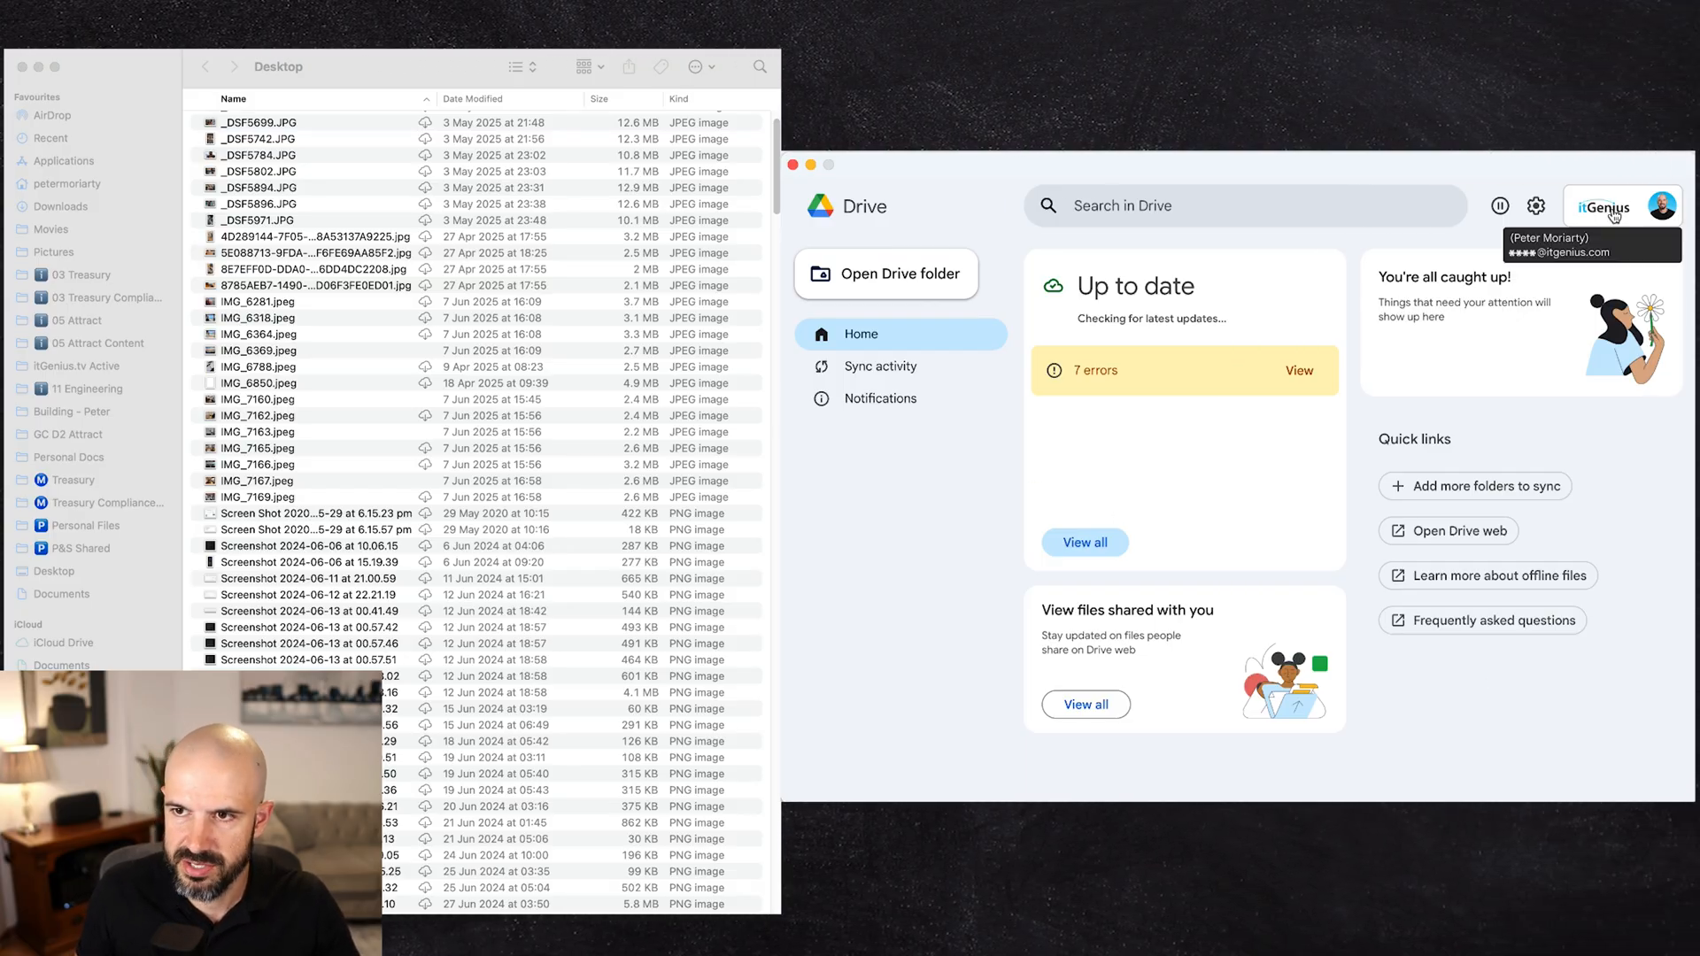
Step: View the Drive for desktop preferences, close them and return to the Home overview
click(1538, 205)
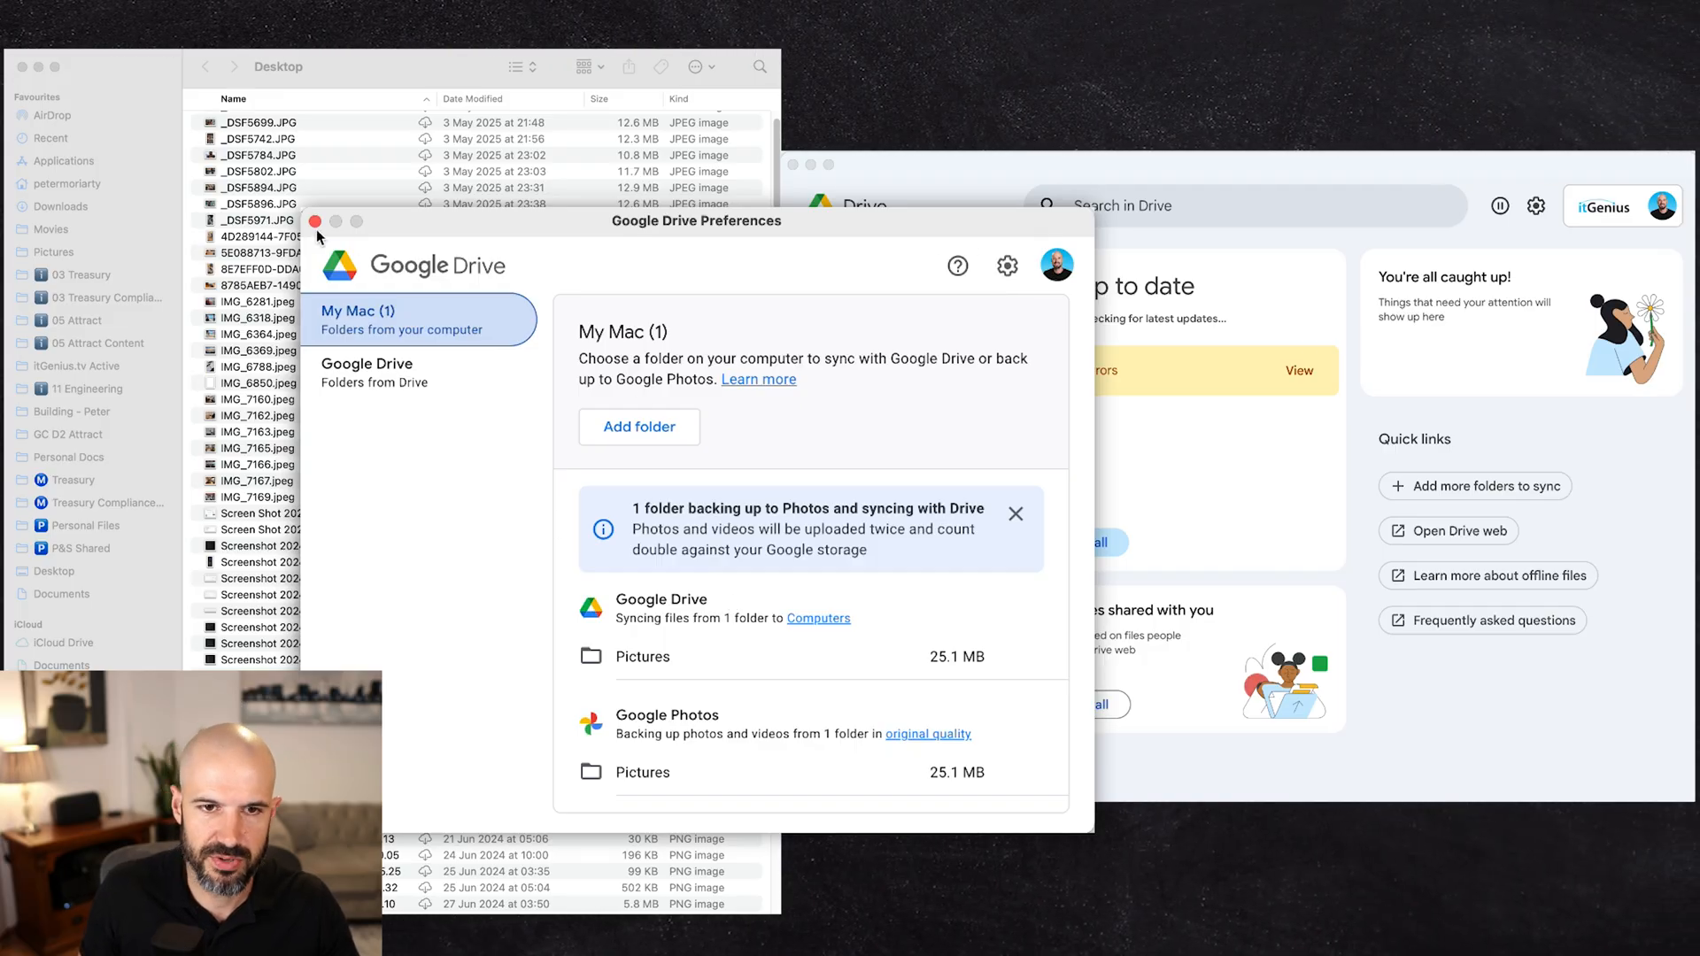
click(315, 221)
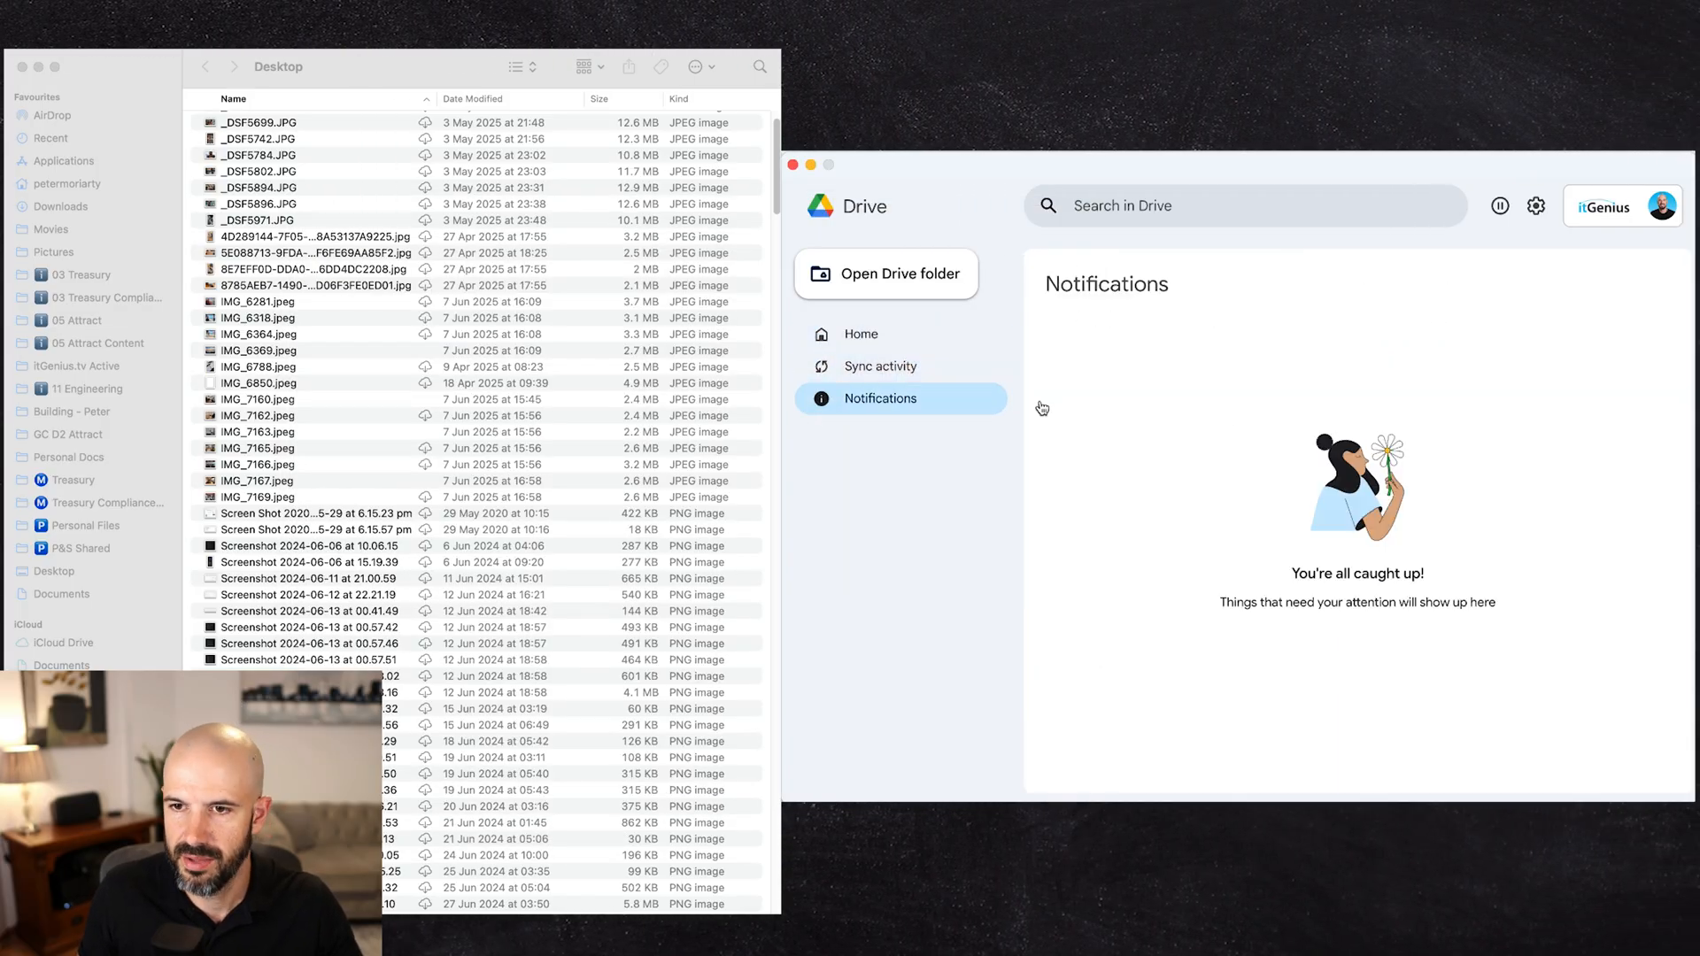
click(861, 335)
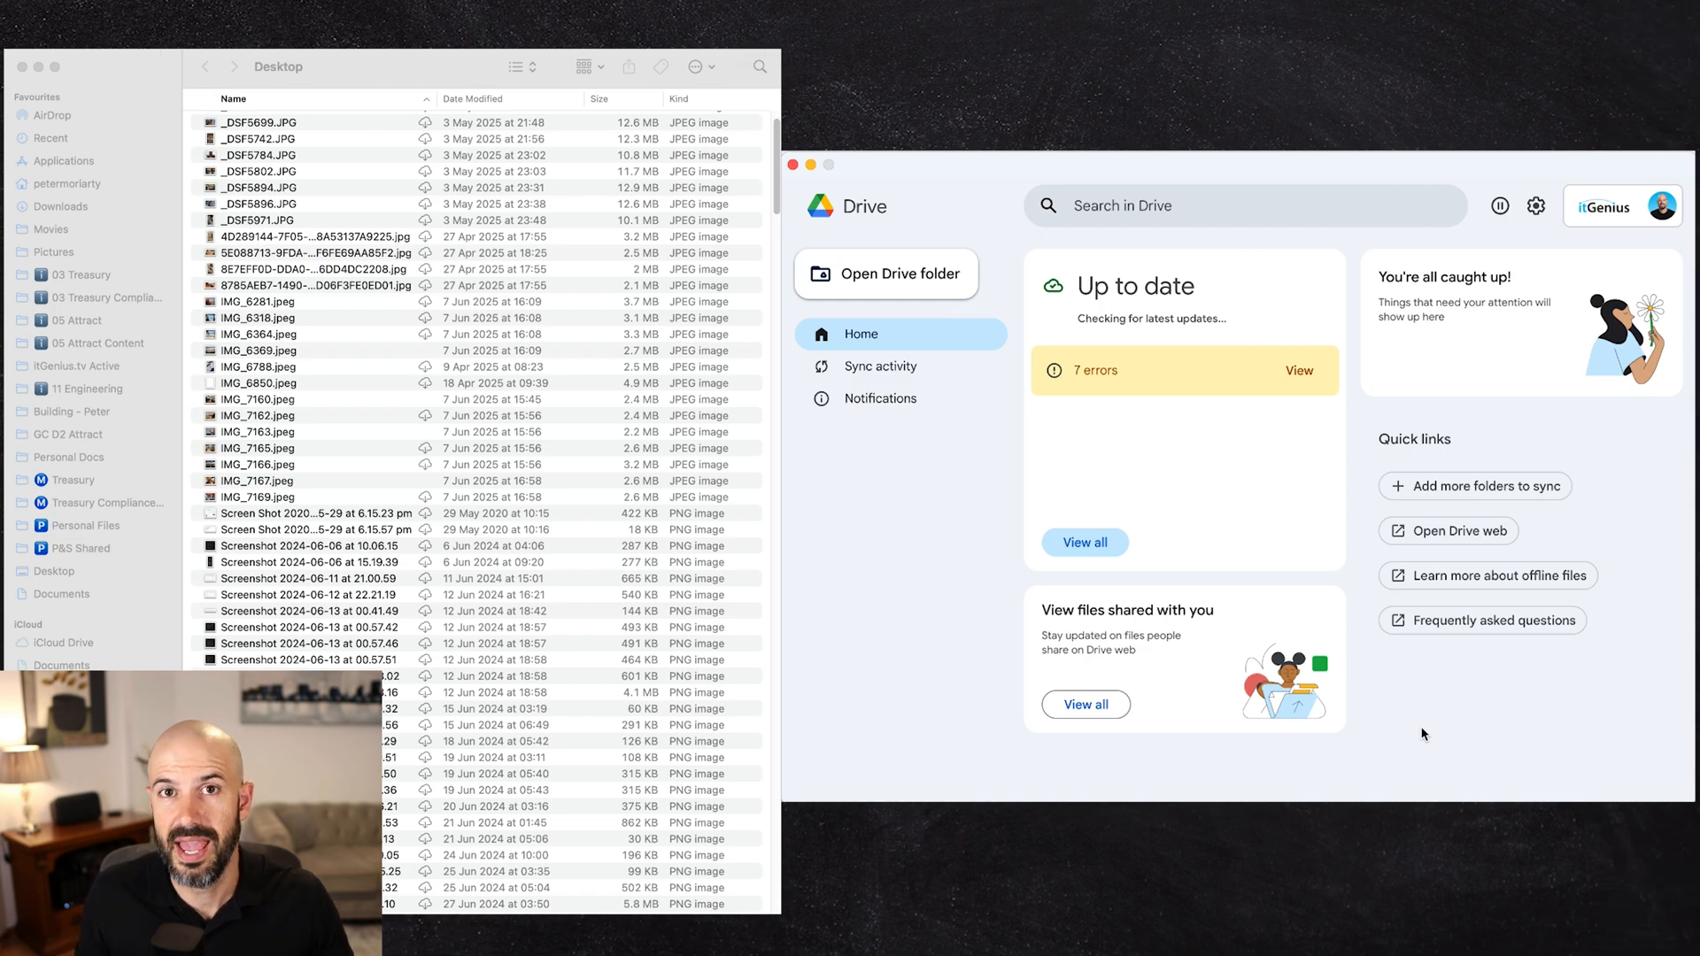
mouse_move(949, 716)
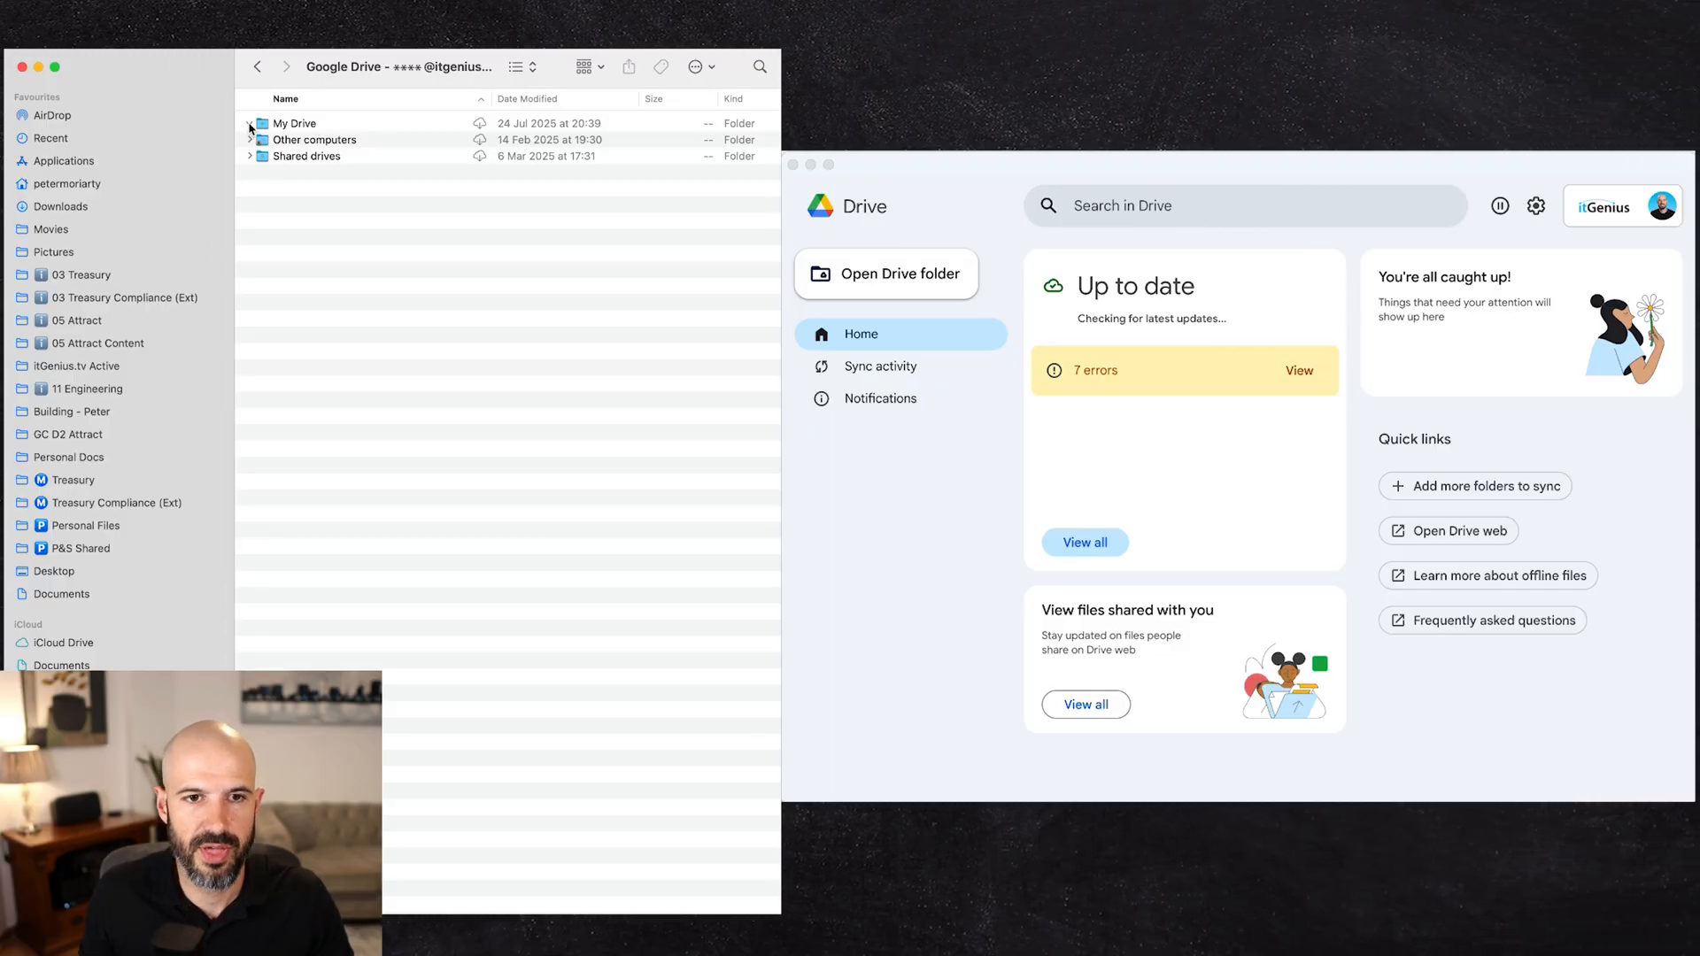
Step: Expand and collapse My Drive, then select the 04 Team Conferences shared drive
click(249, 122)
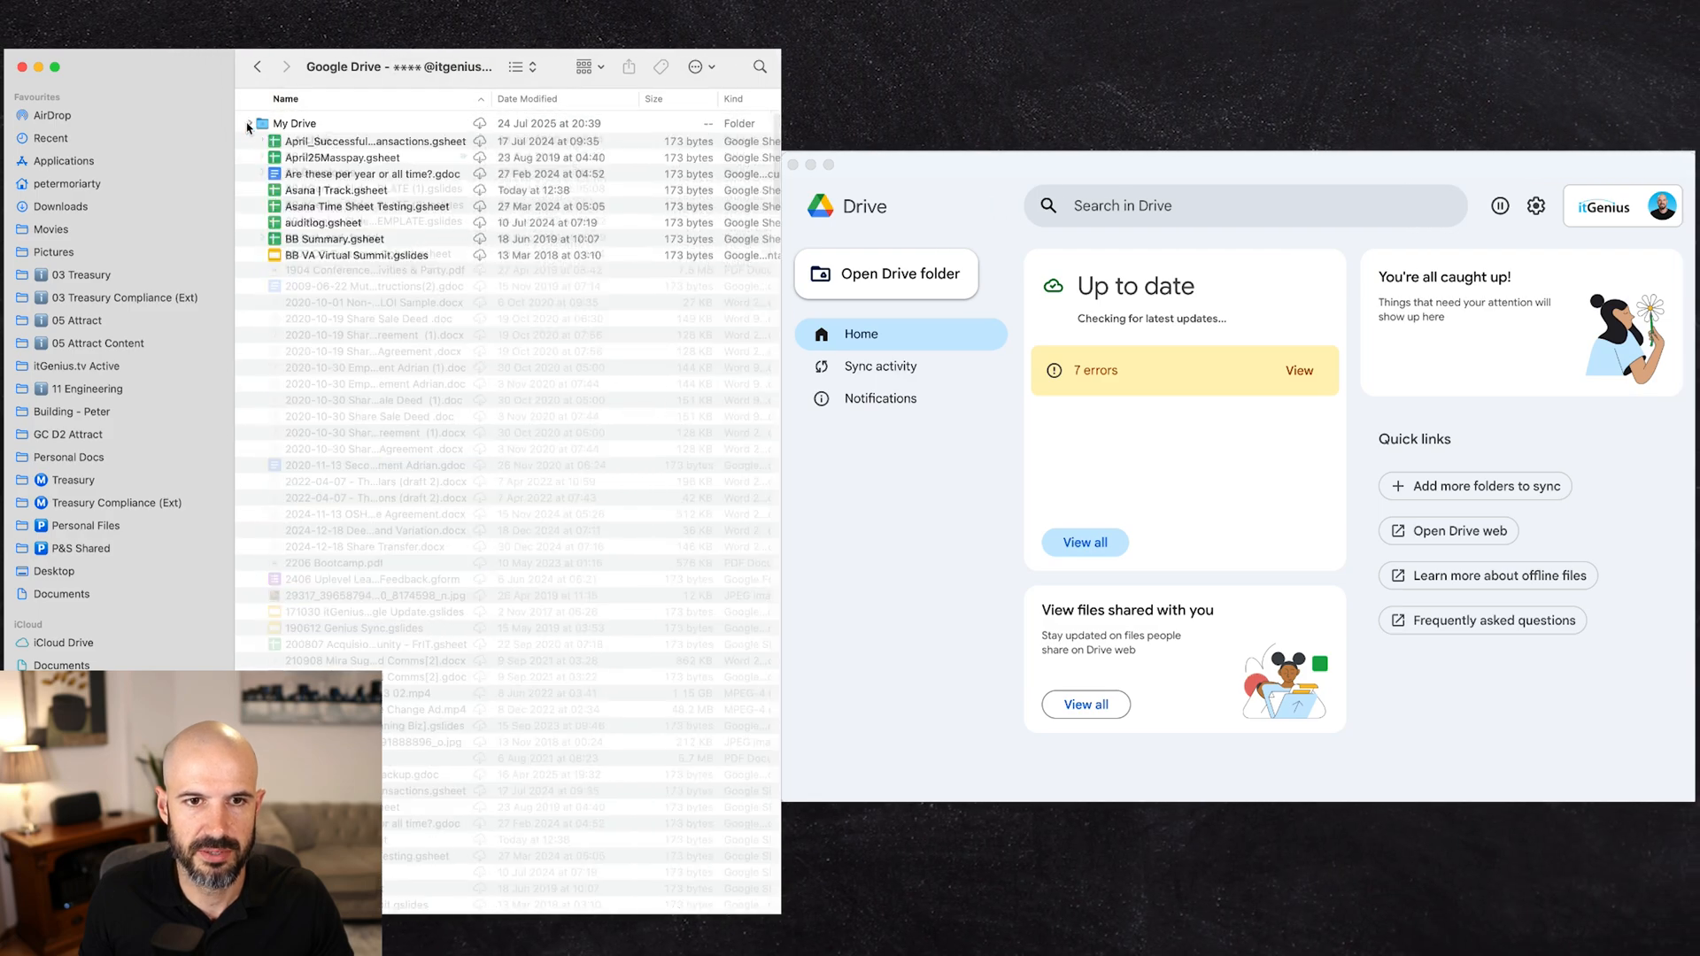
click(249, 122)
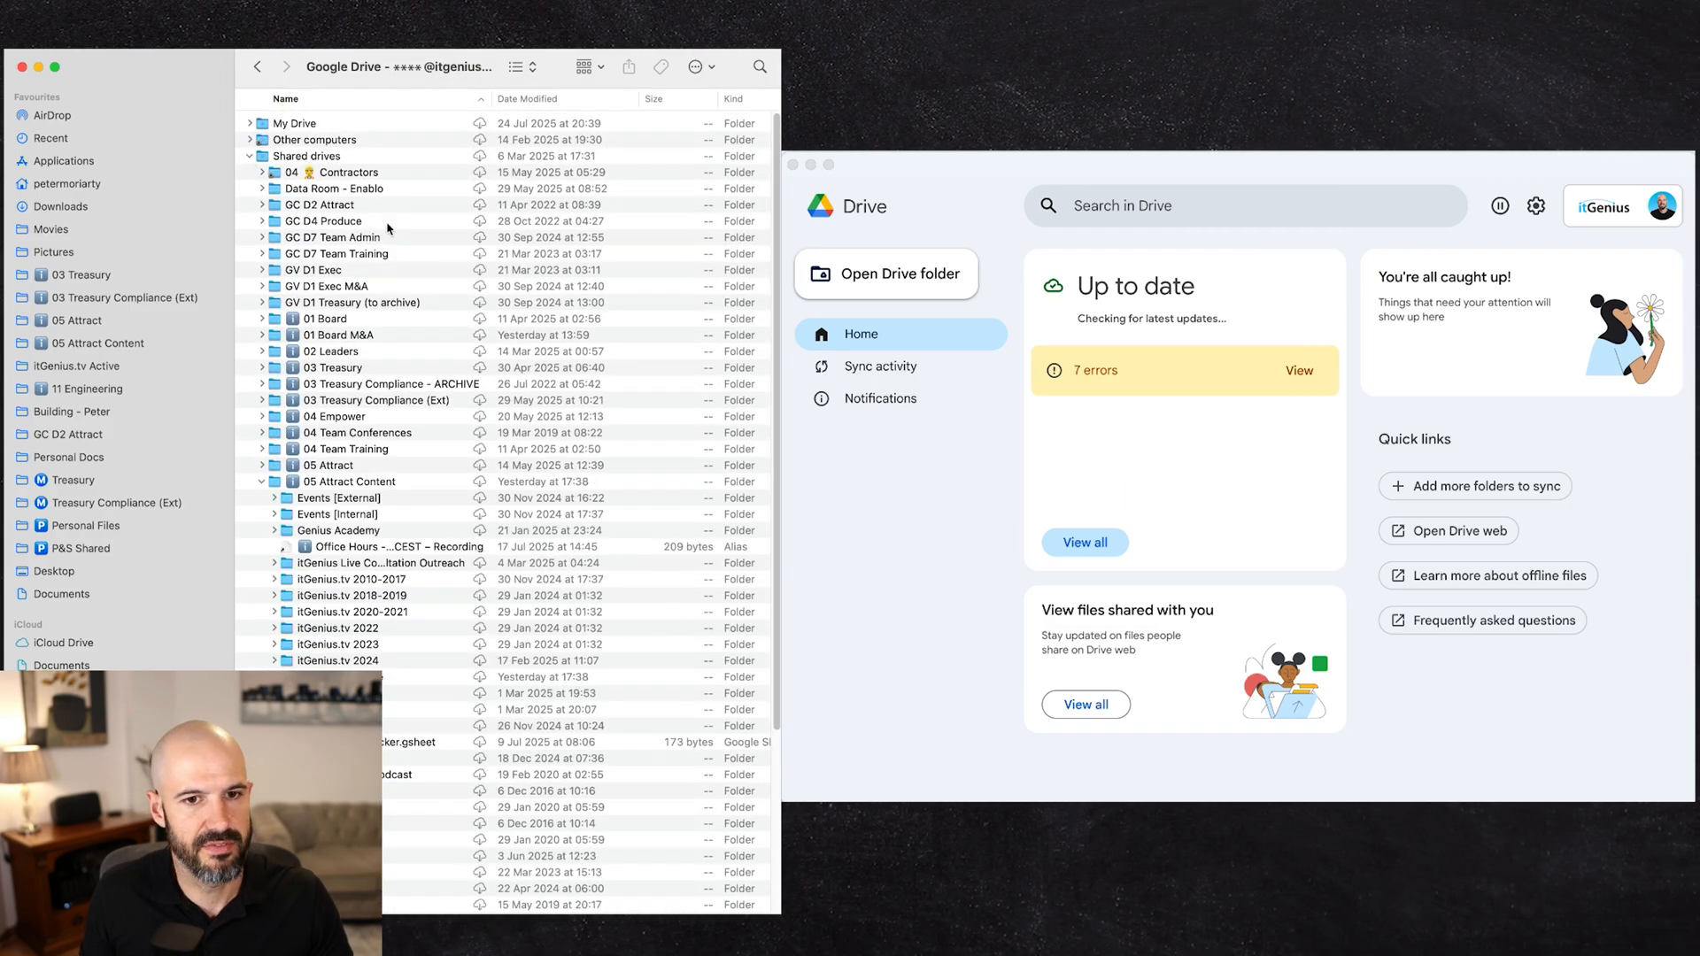
scroll(down, 3)
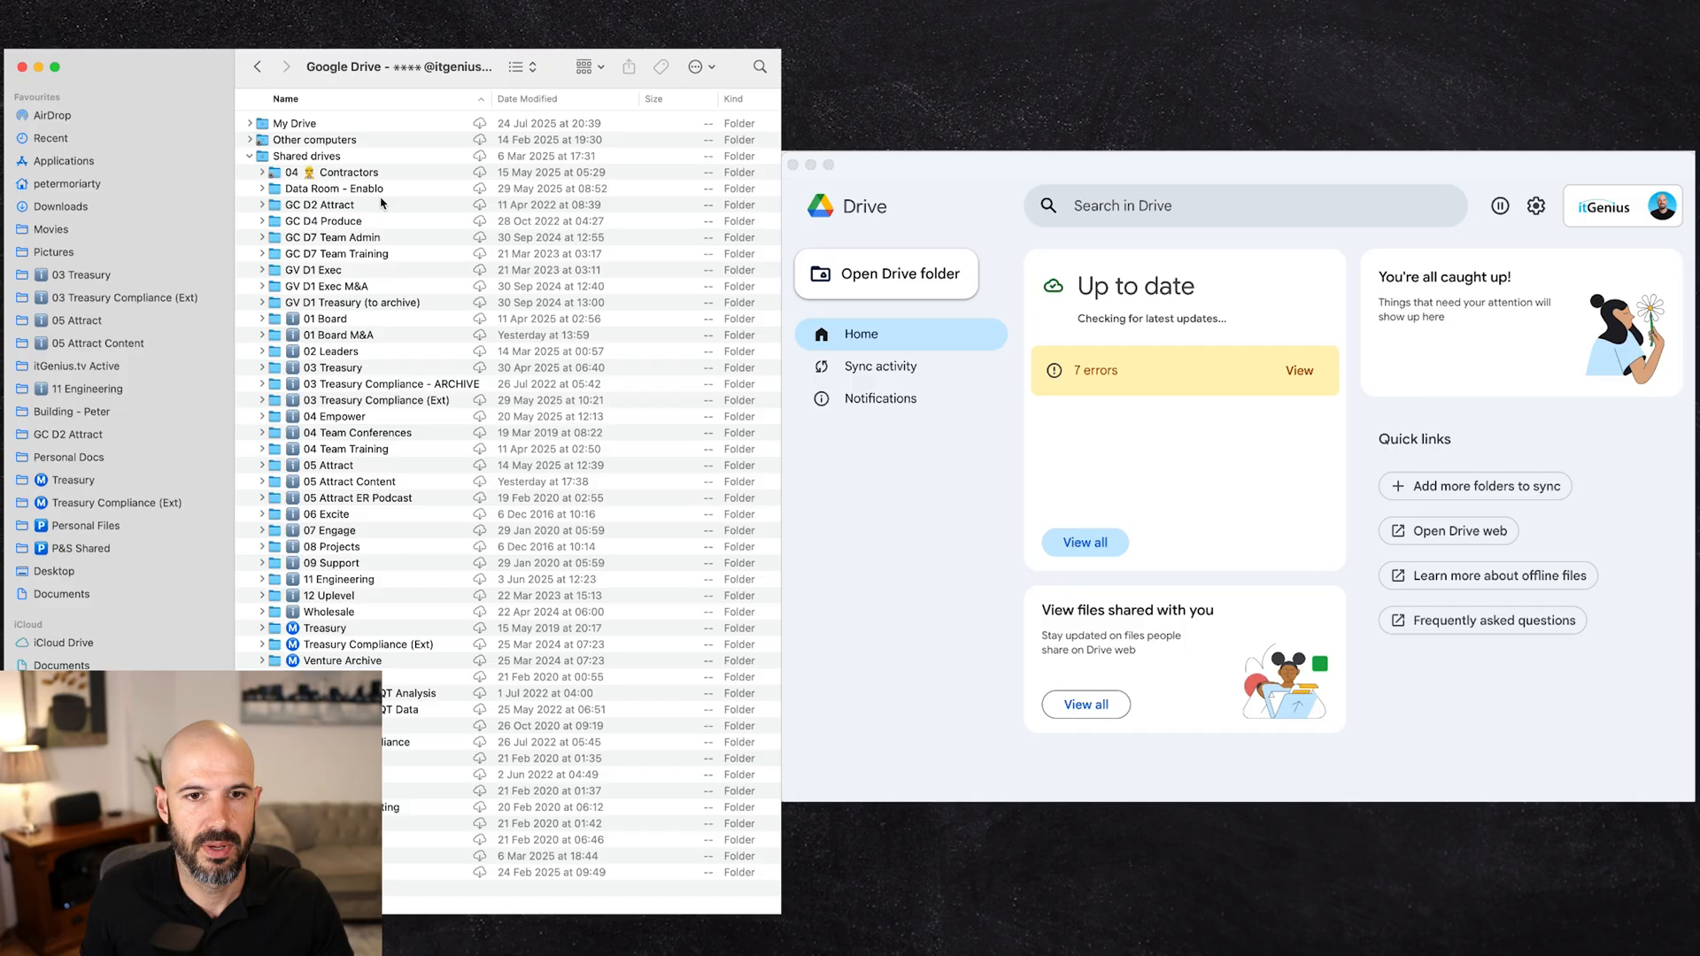
click(357, 432)
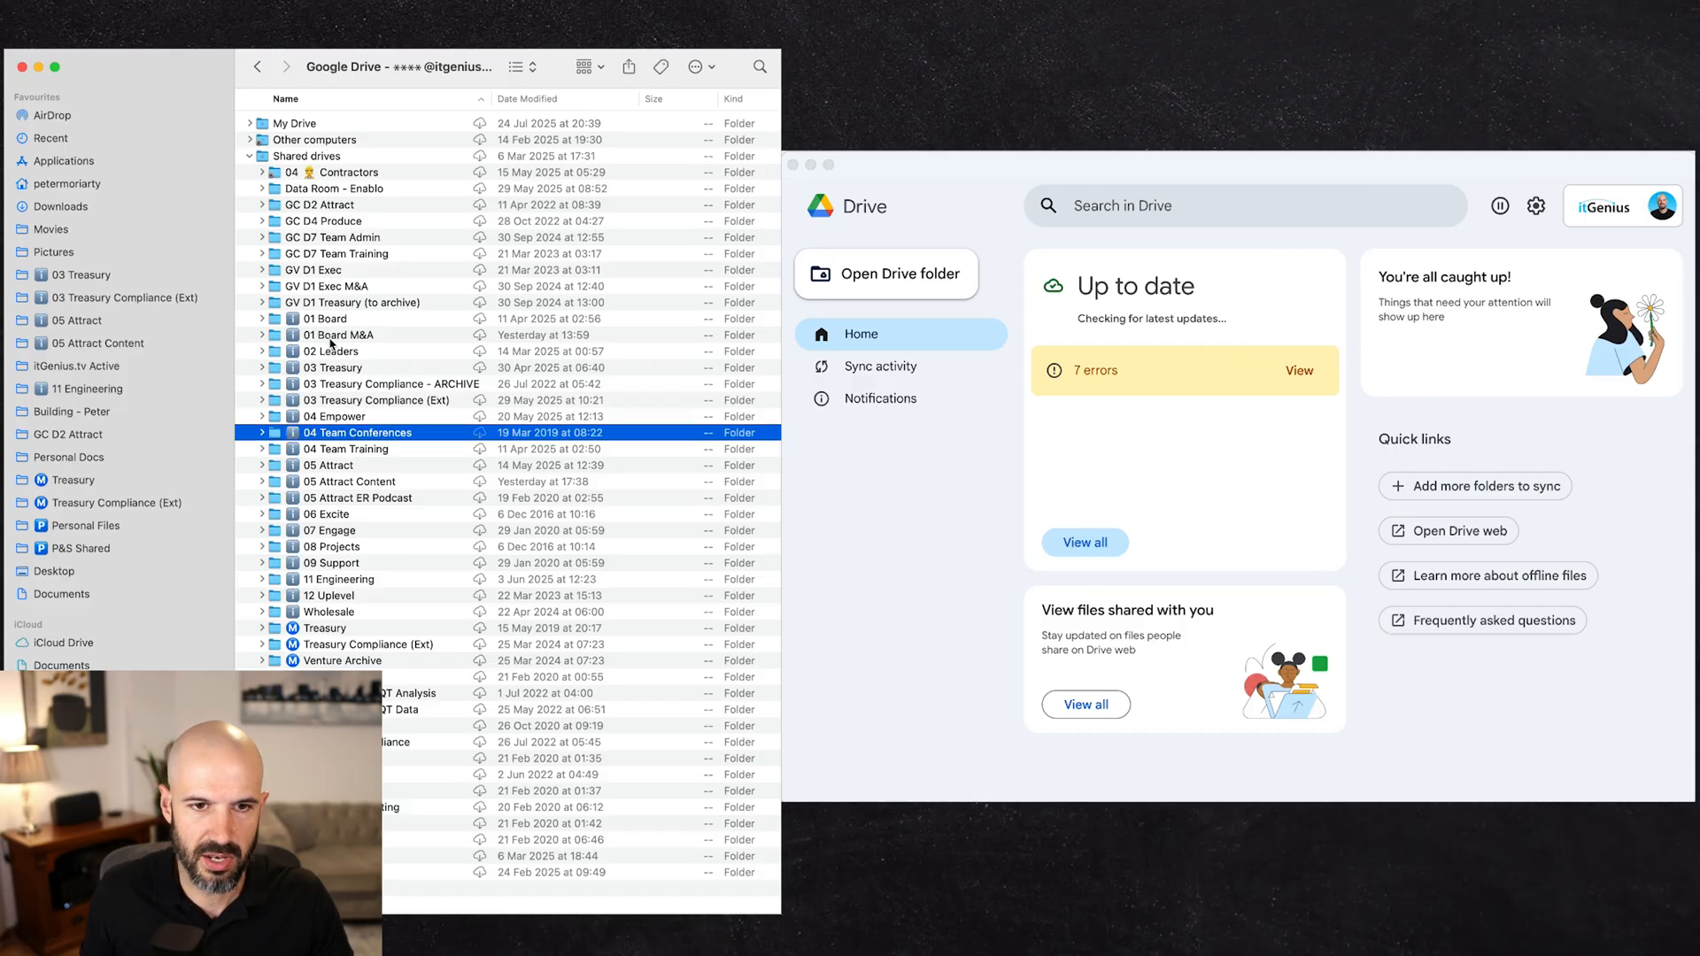
mouse_move(347, 347)
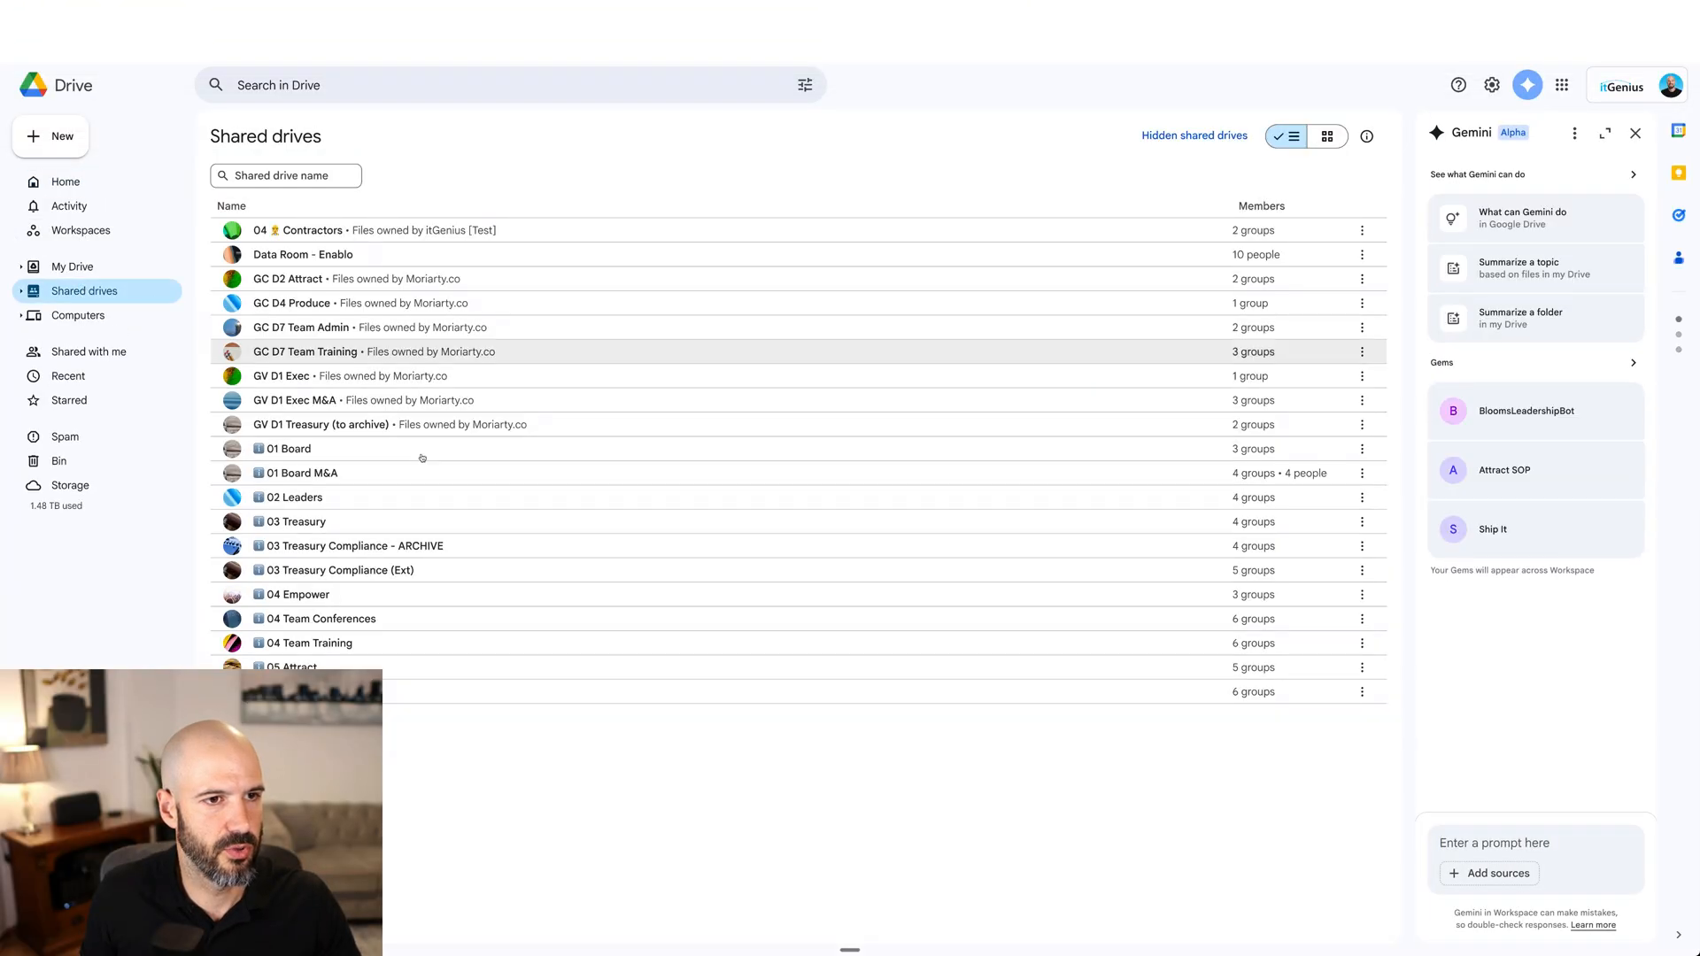
Step: Scroll the second account's Shared drives list alongside the web Drive list
scroll(down, 3)
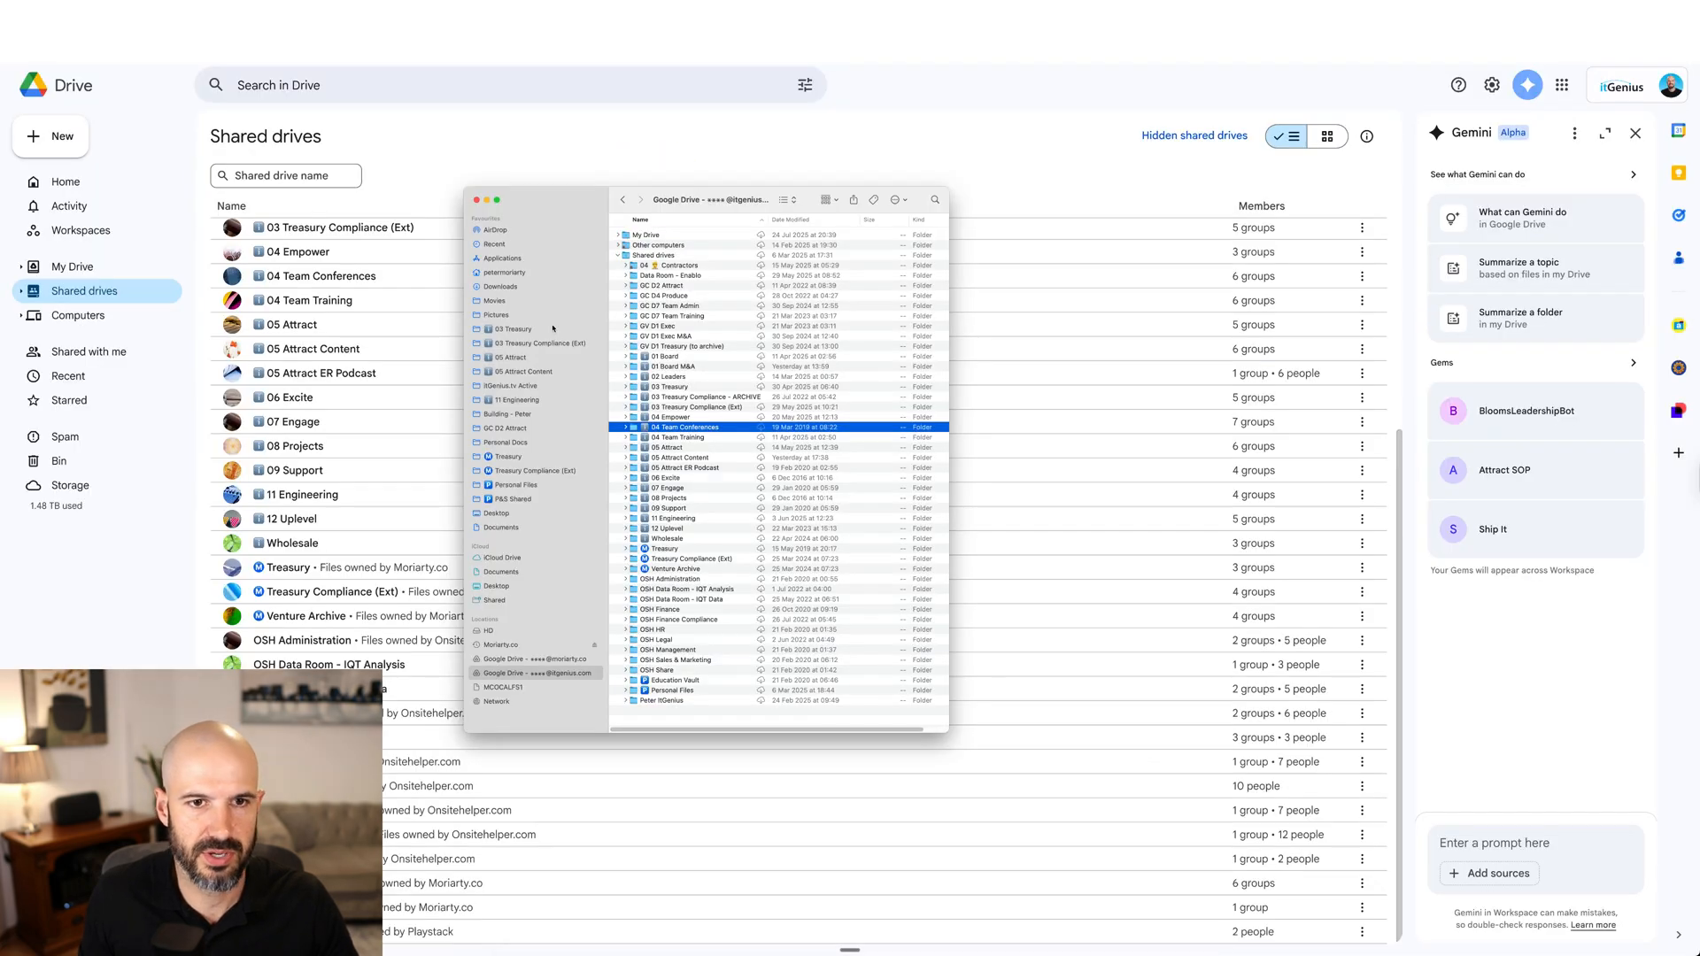
mouse_move(642, 521)
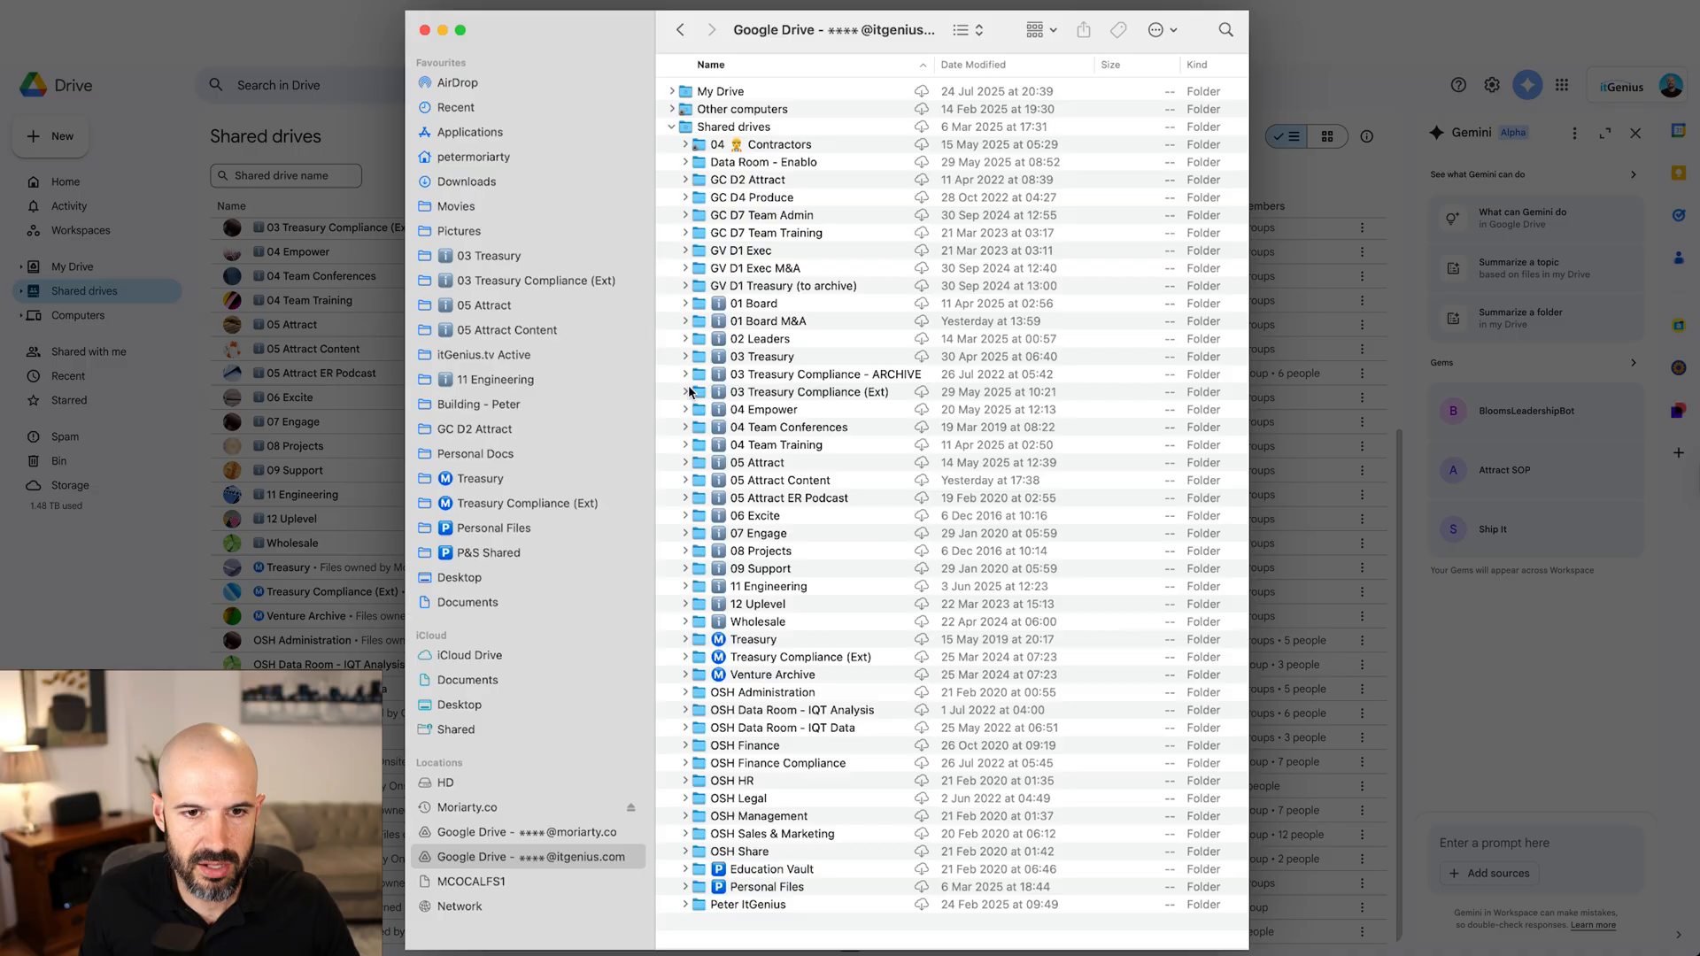
Step: Expand the 05 Attract shared drive and select itGenius Proposal.pdf in its file list
click(686, 462)
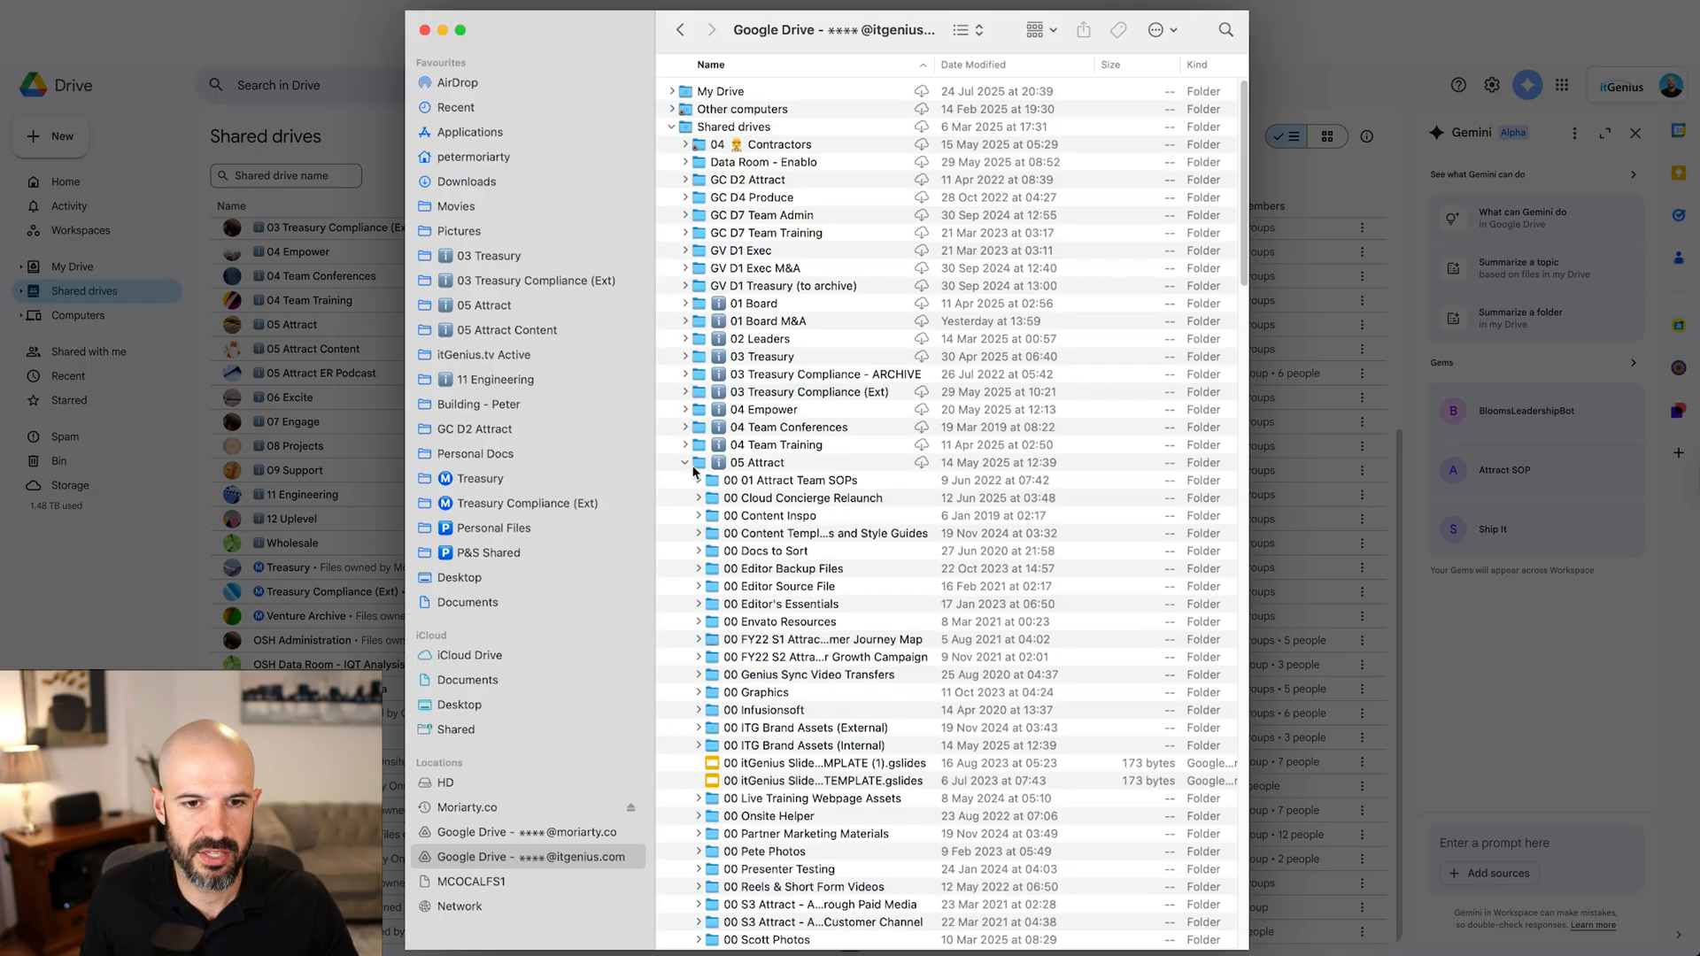
scroll(down, 3)
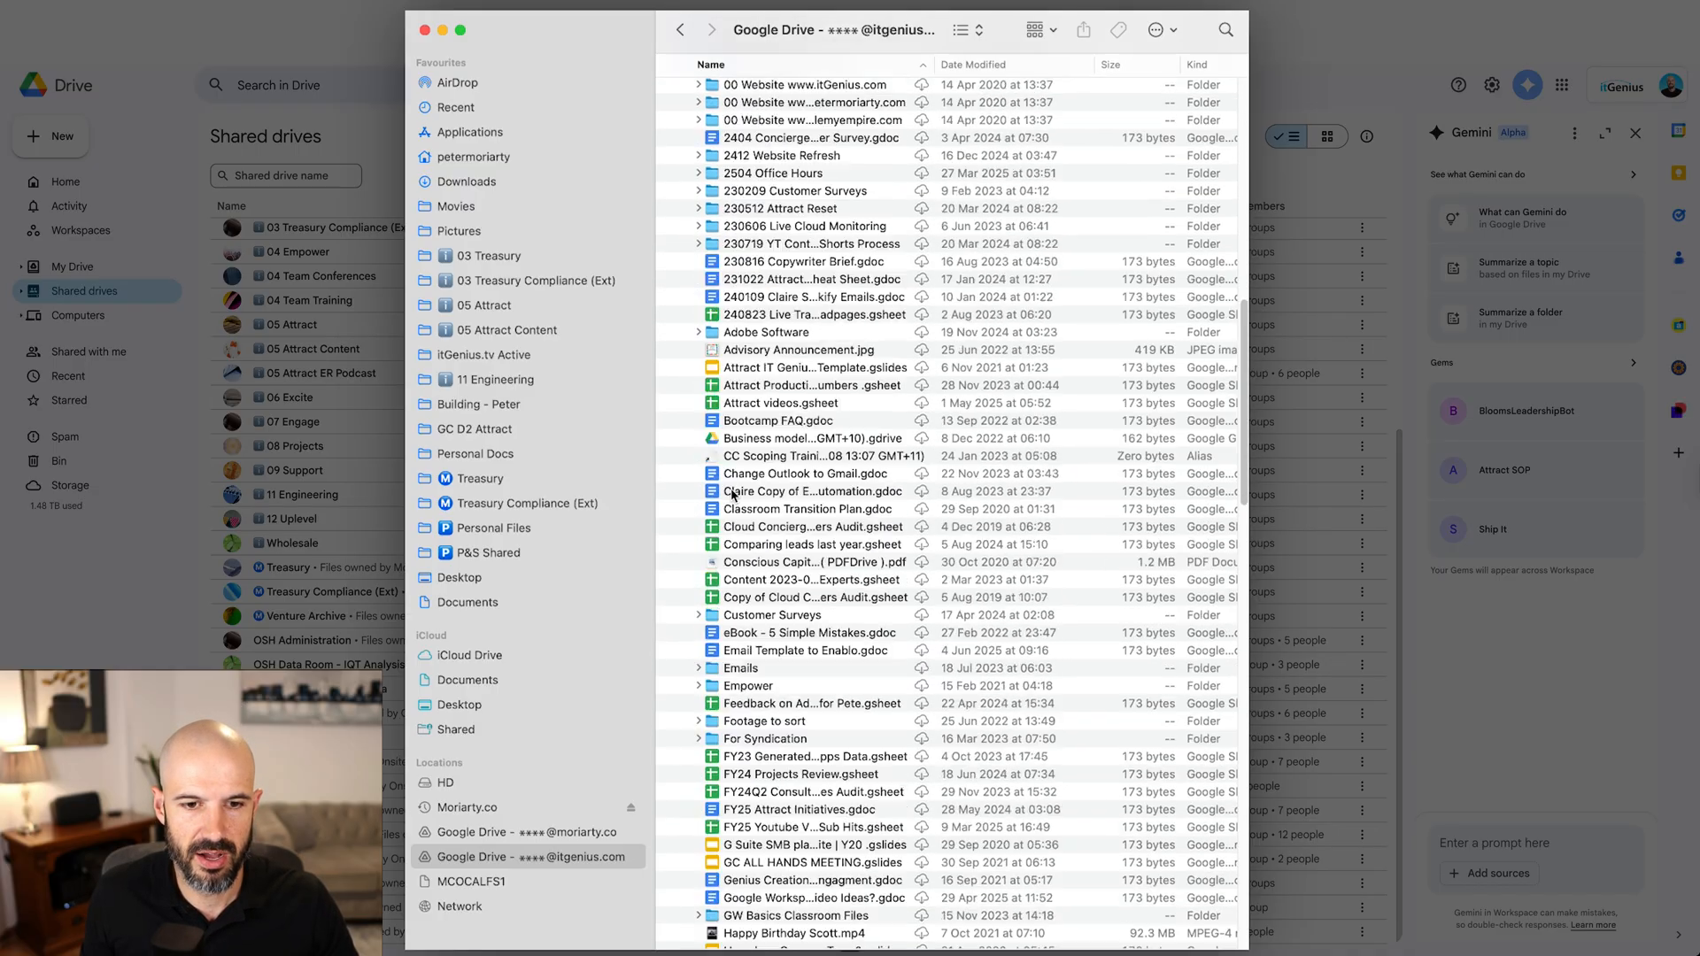
scroll(down, 3)
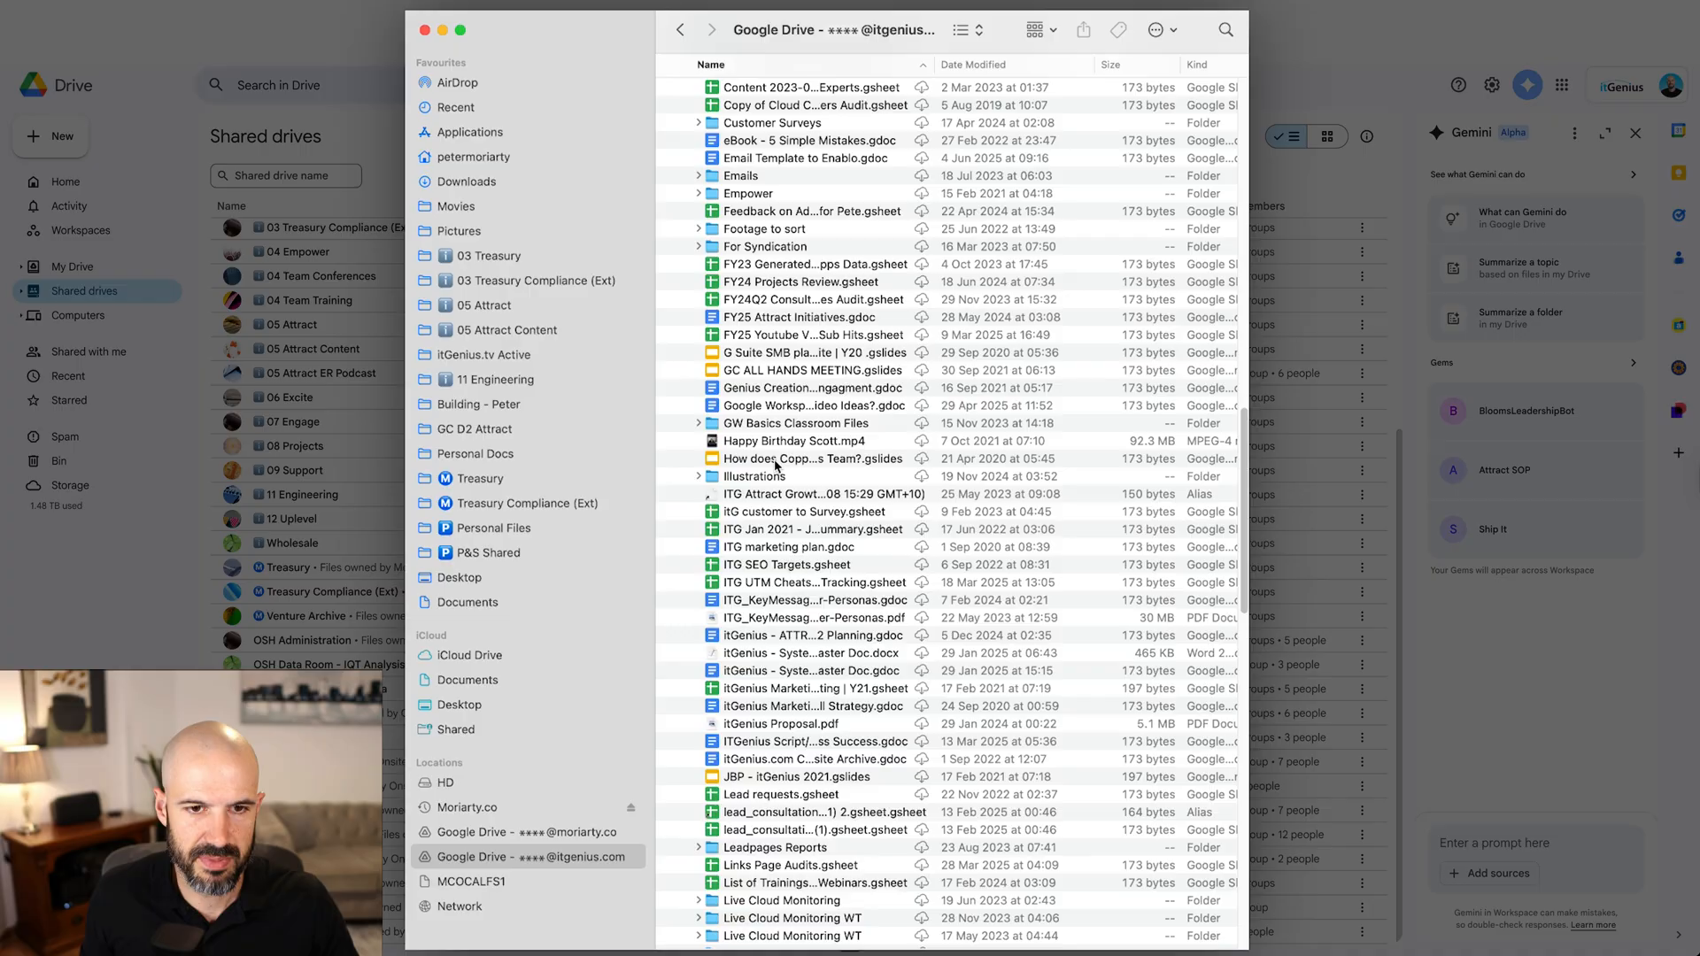
scroll(down, 3)
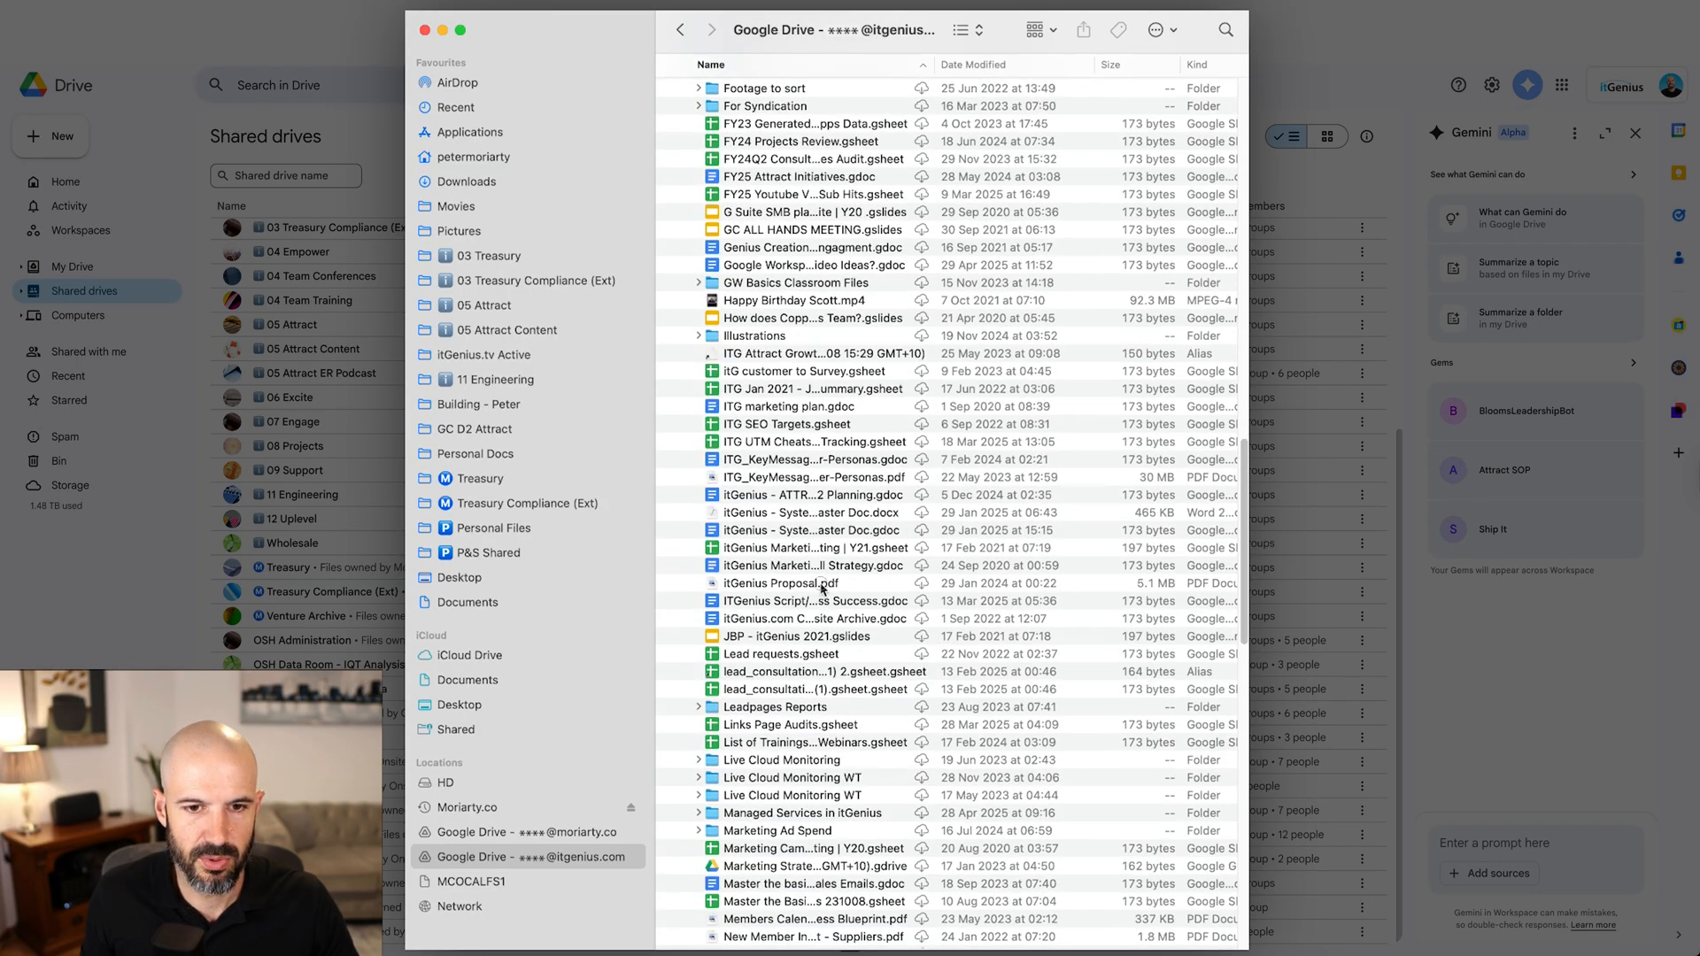
click(781, 583)
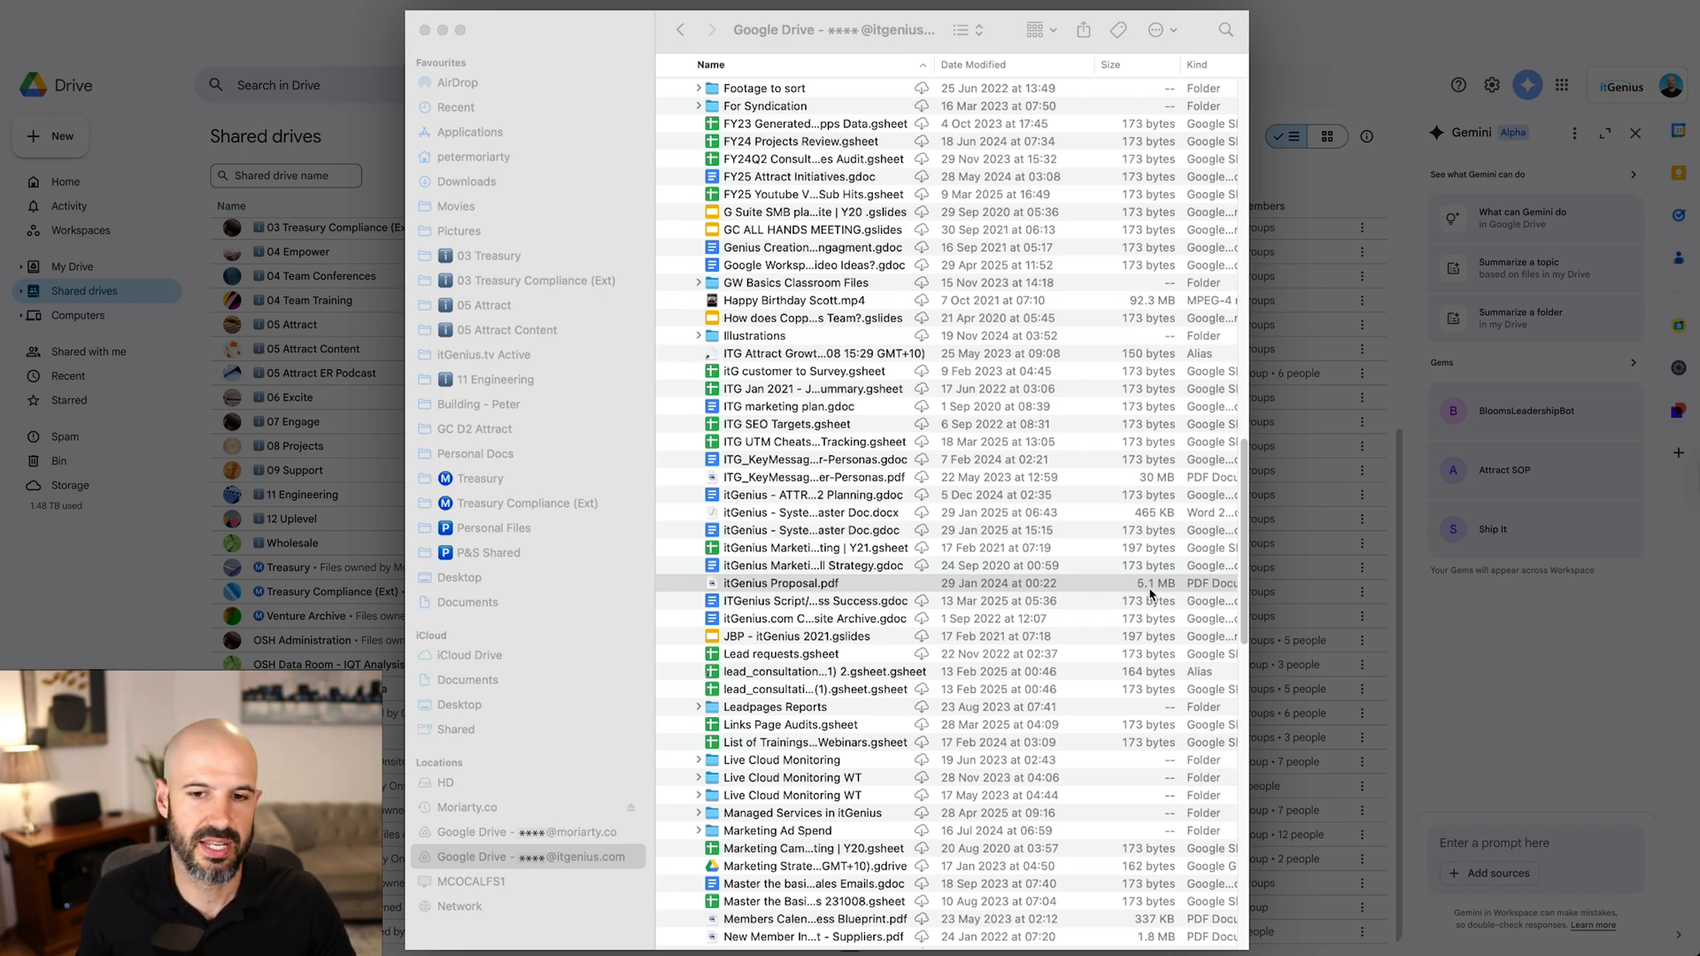
mouse_move(924, 379)
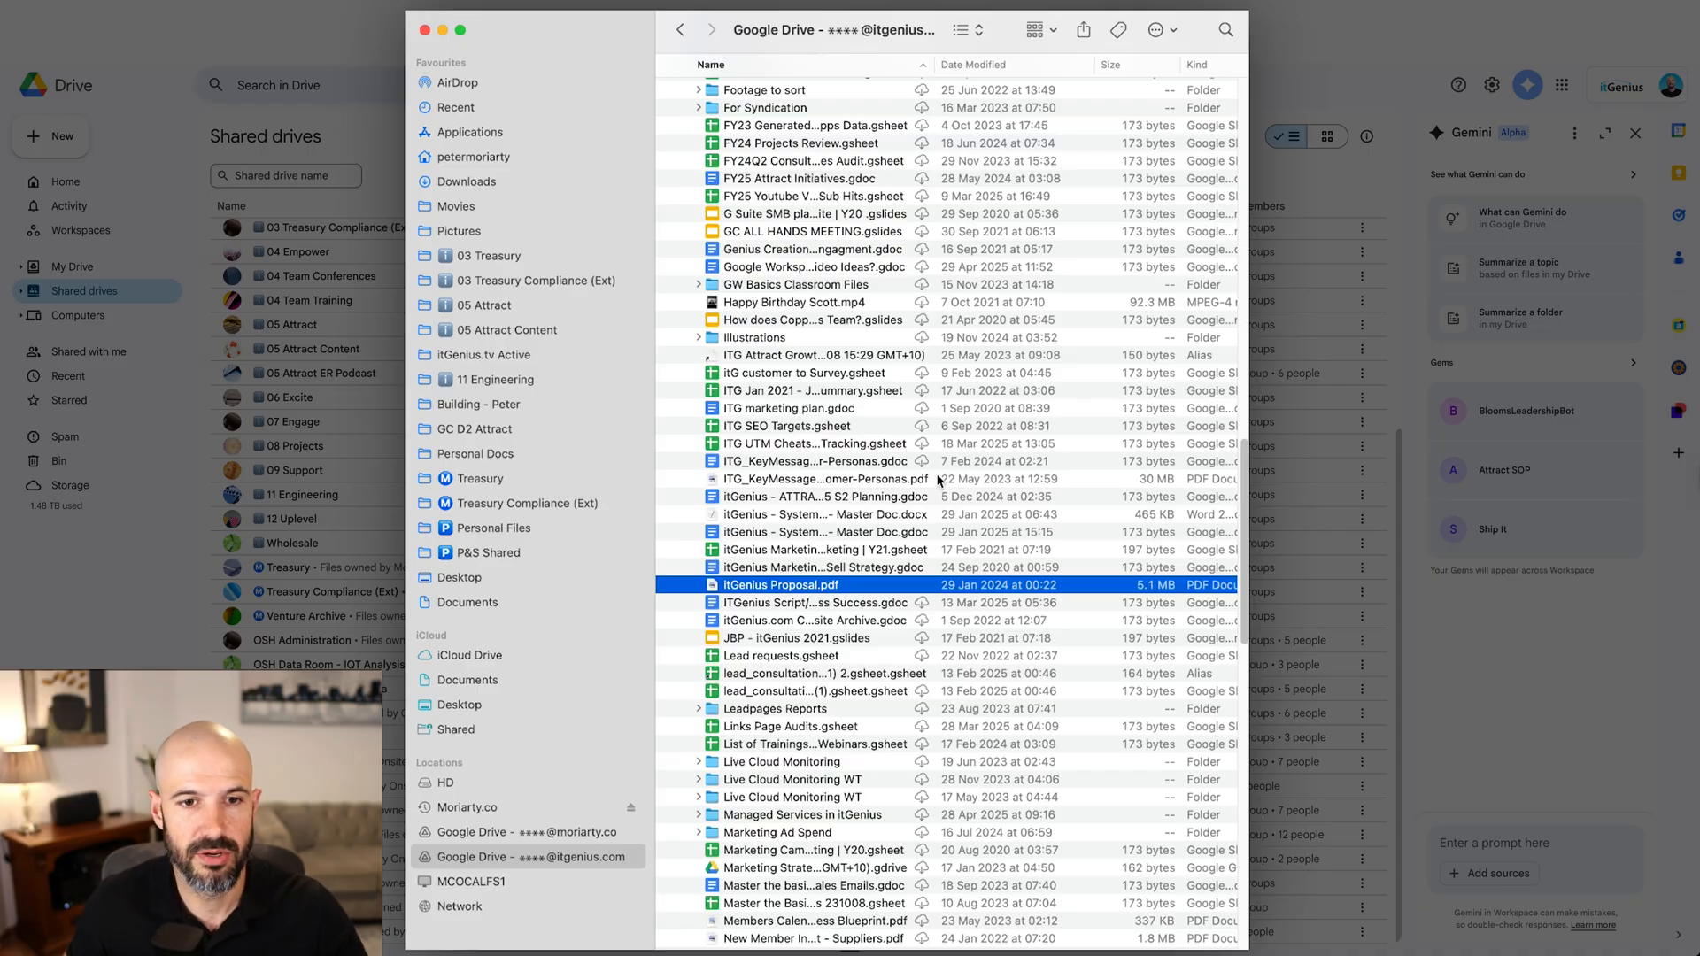
Step: Make itGenius Proposal.pdf available offline via its Google Drive context menu
scroll(down, 3)
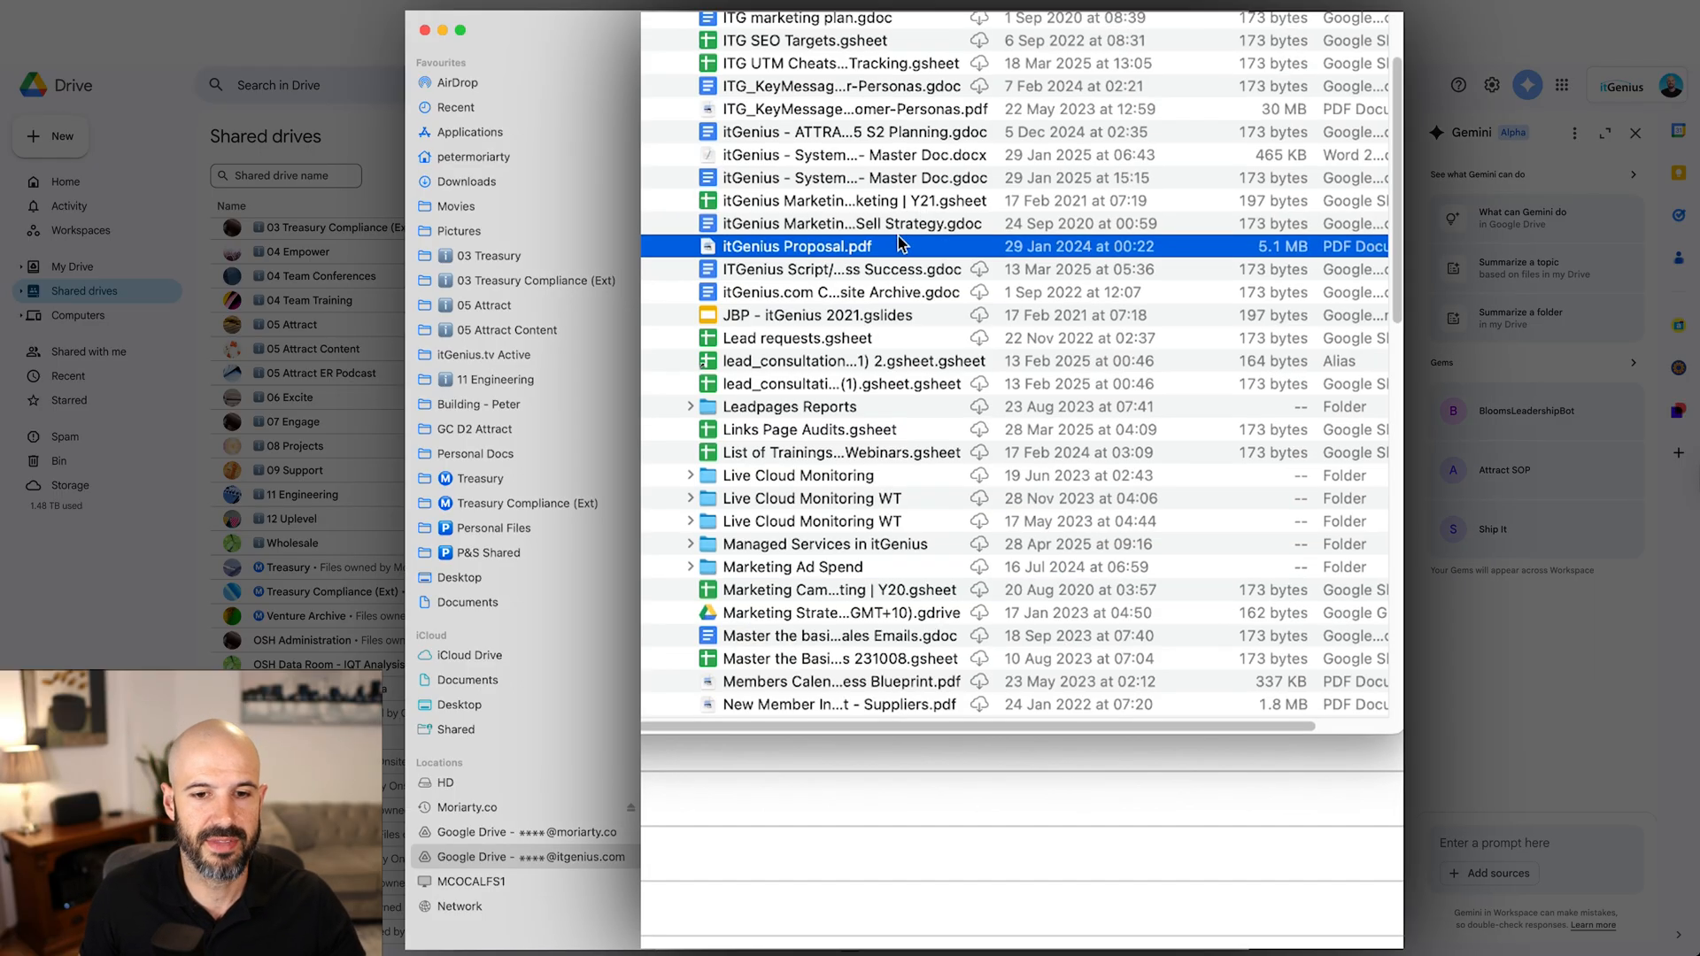
right_click(795, 247)
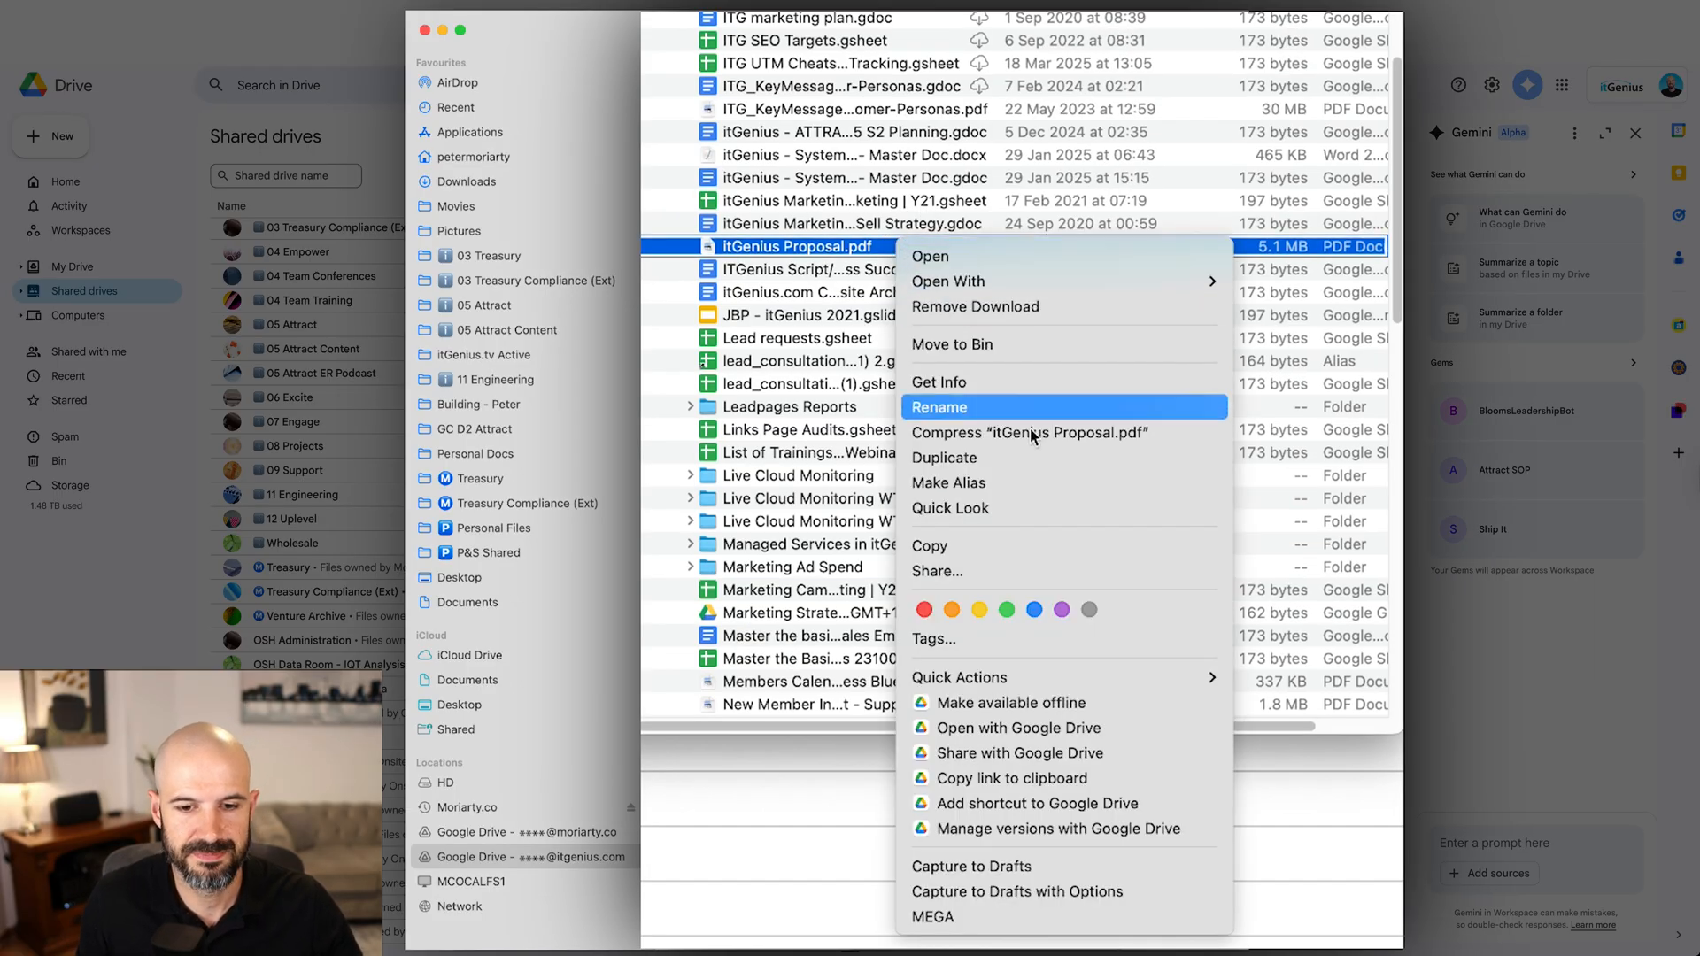
mouse_move(1137, 829)
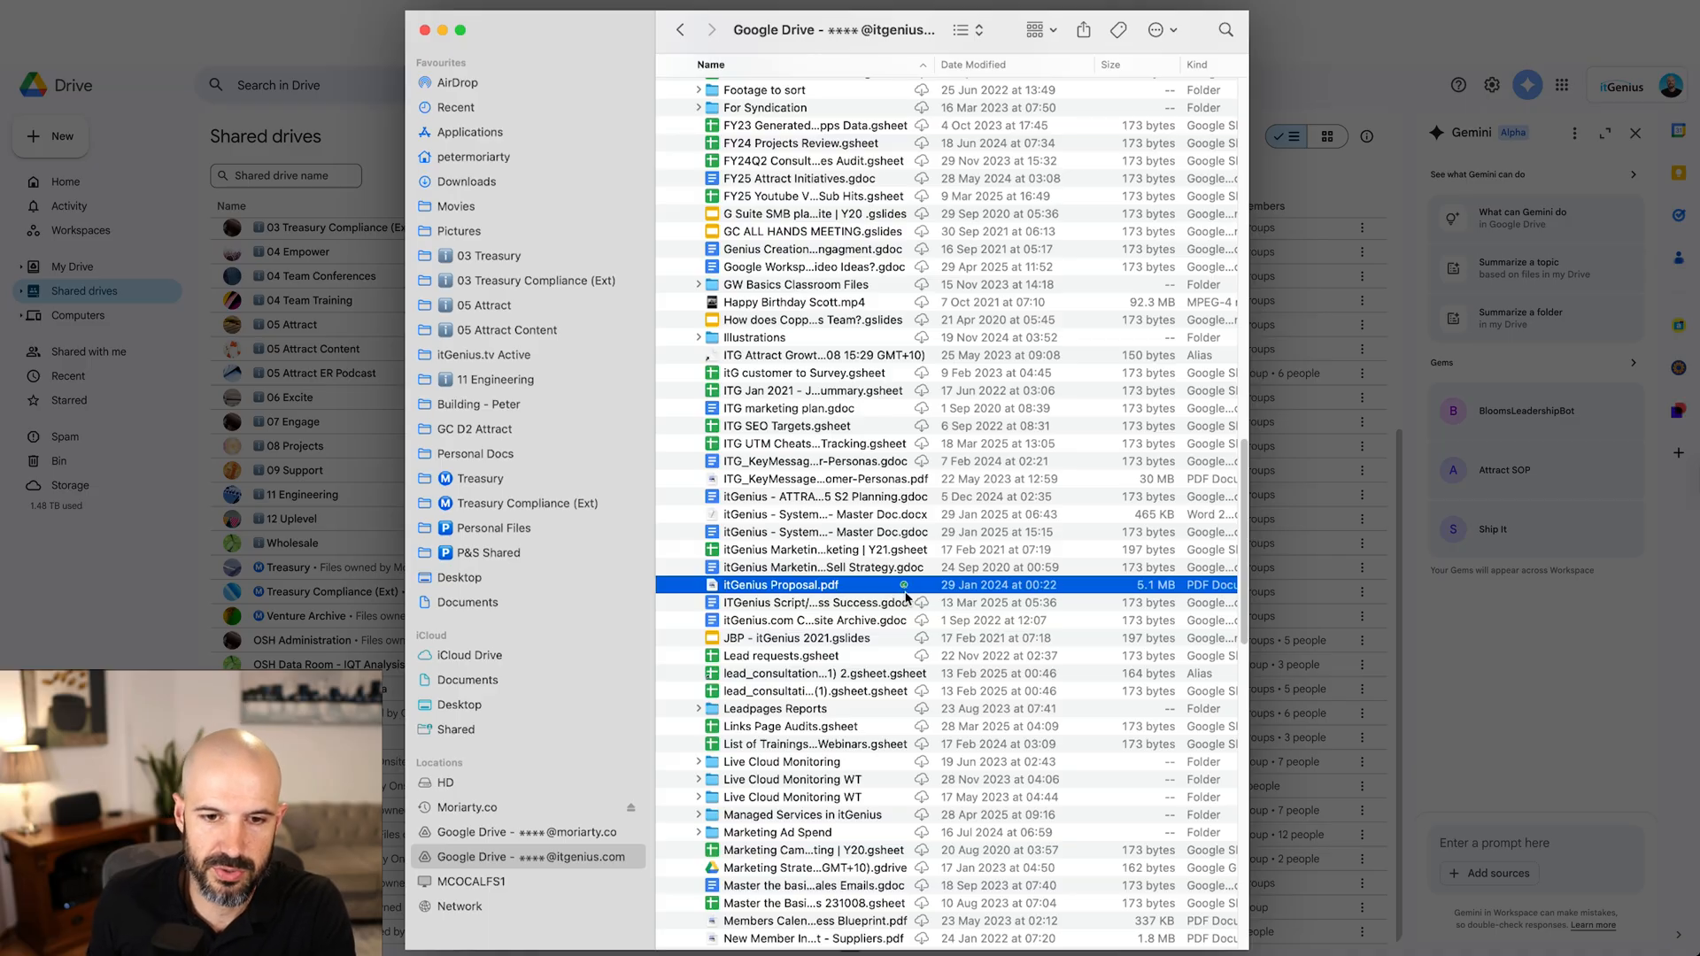
scroll(down, 3)
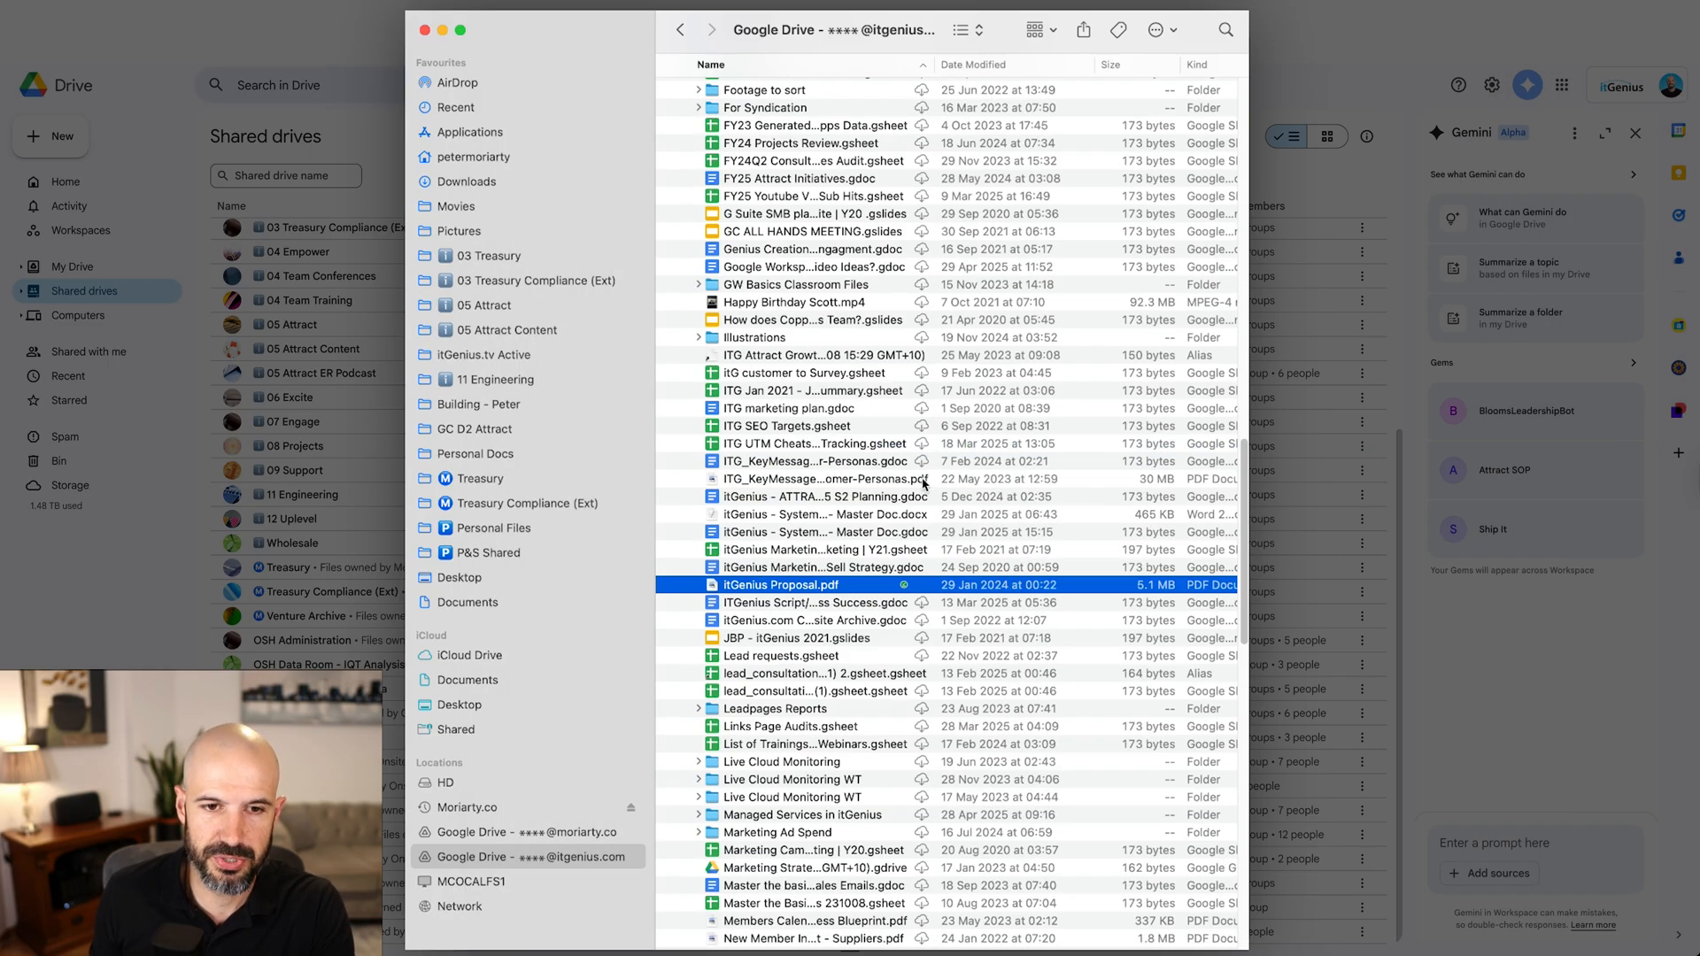
scroll(down, 3)
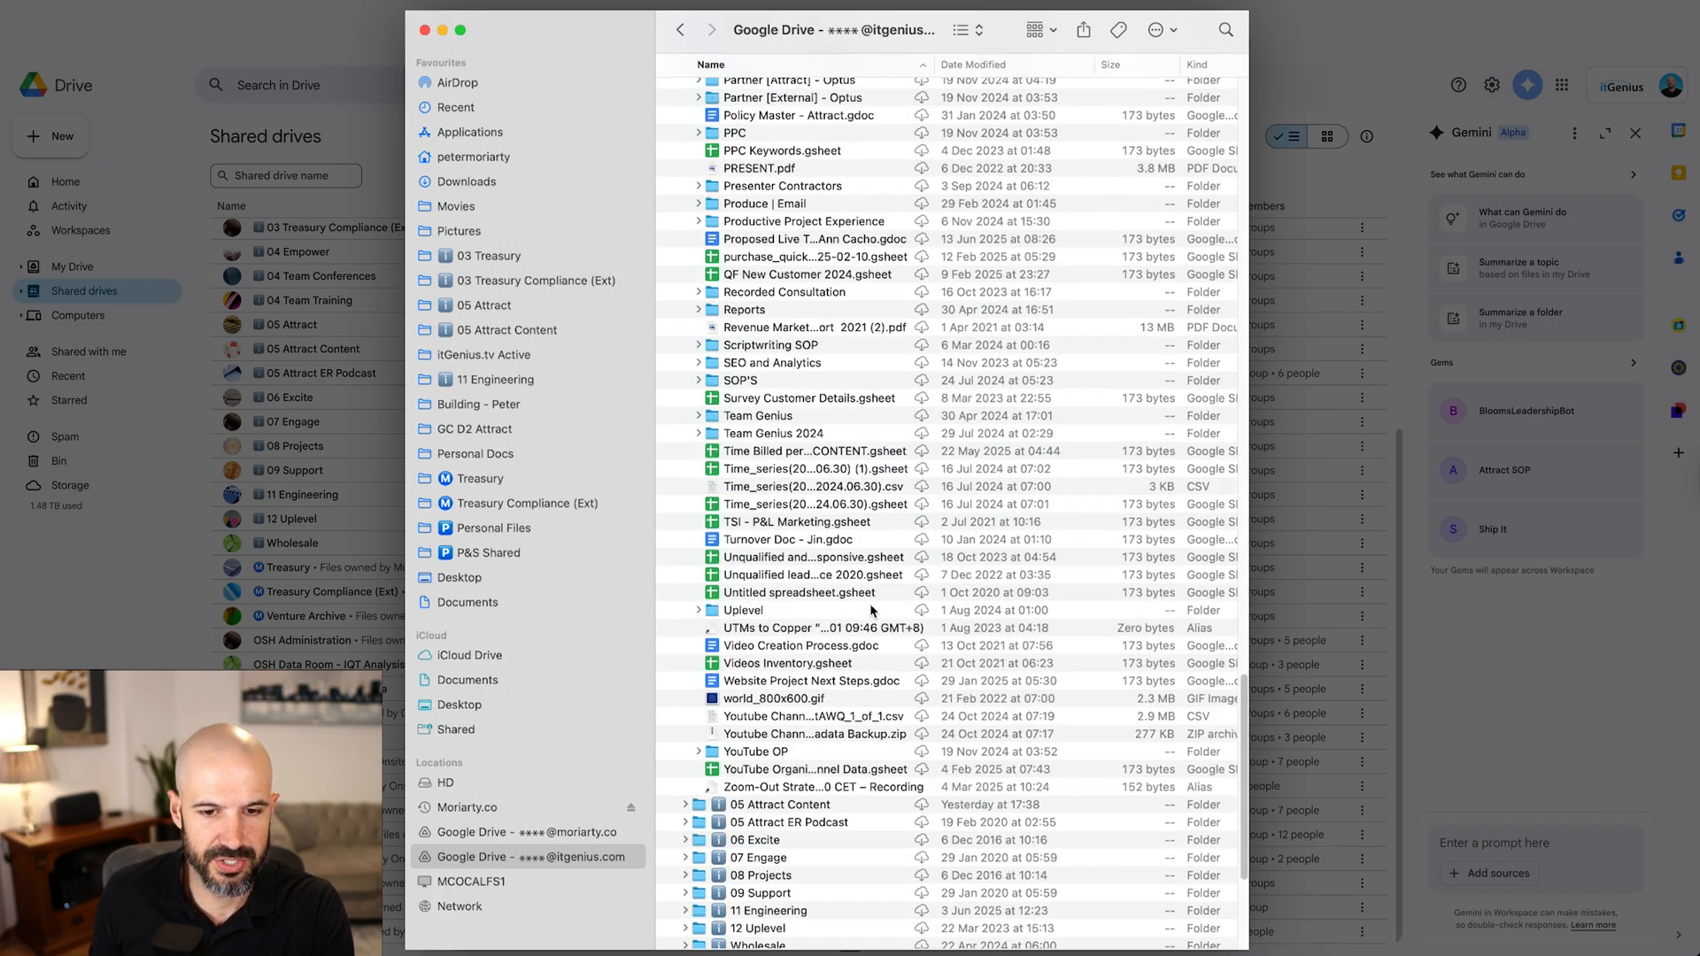
scroll(up, 3)
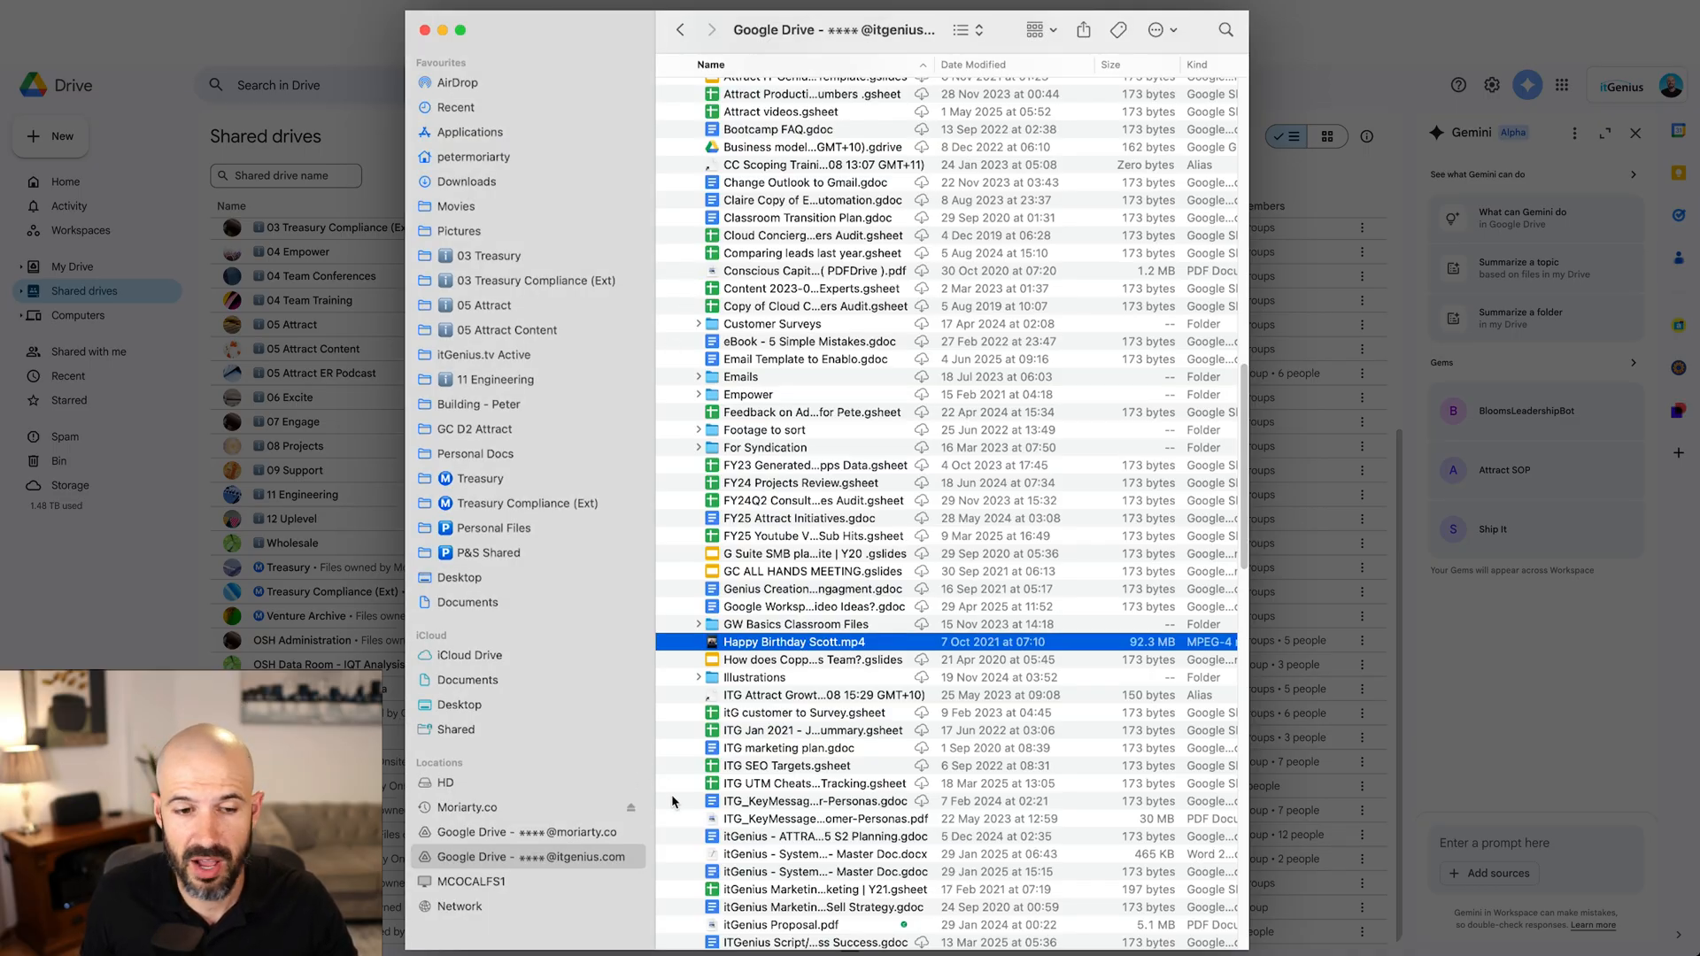
click(530, 832)
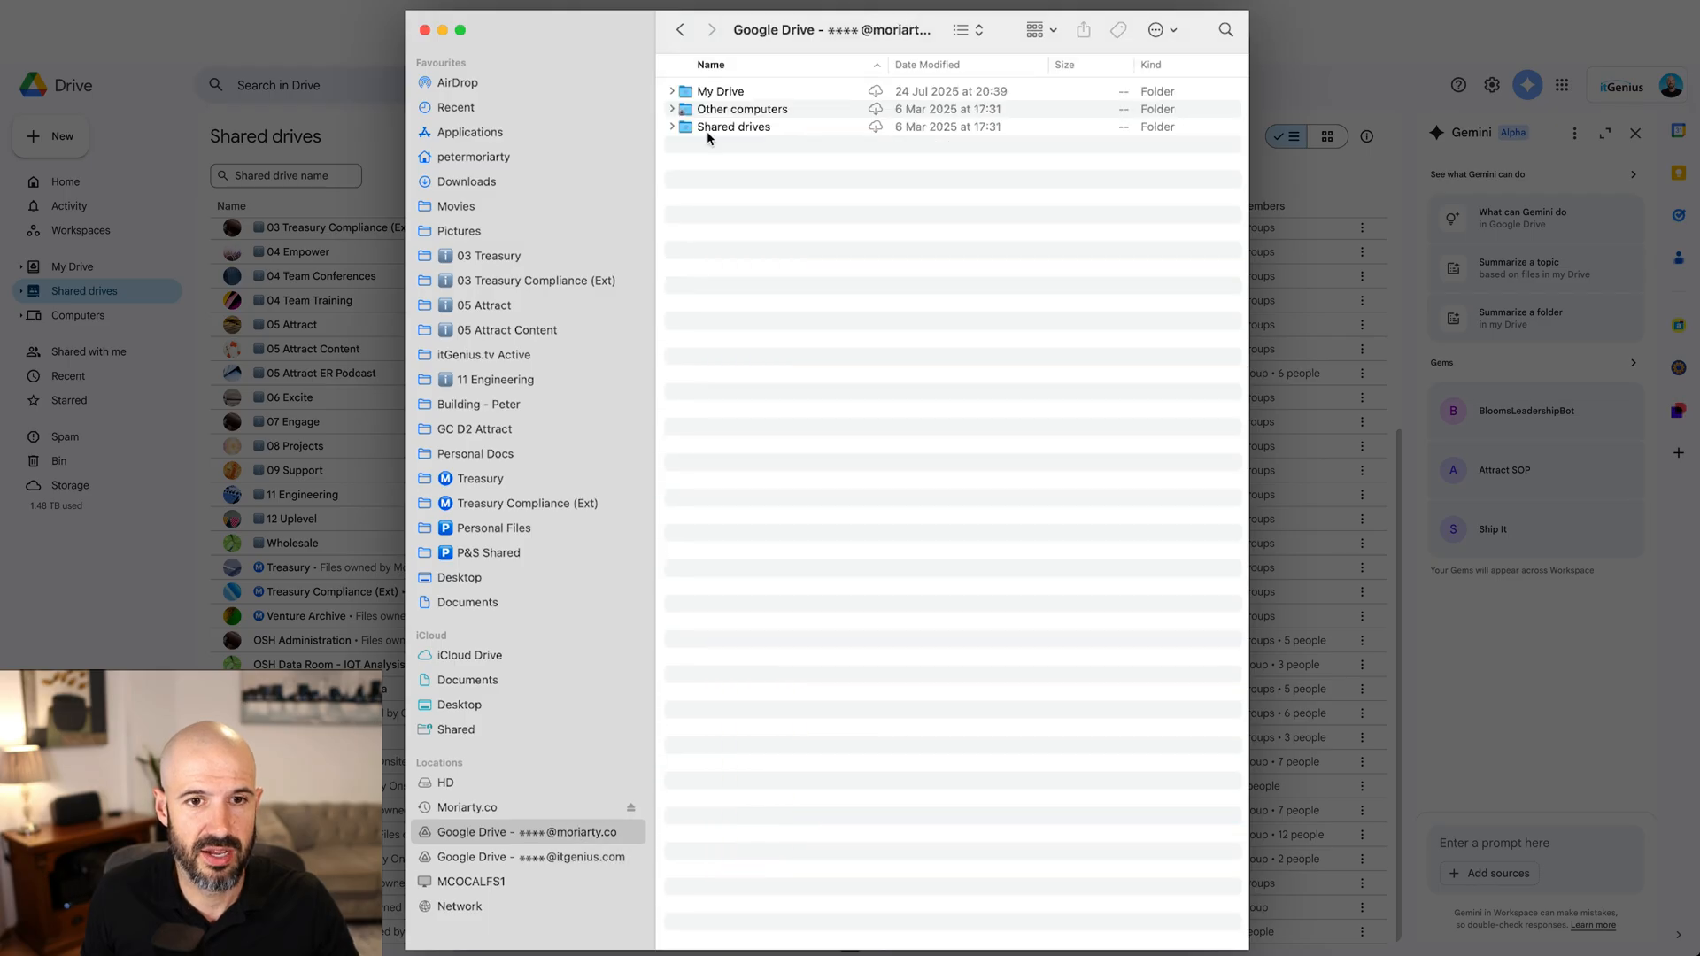
mouse_move(696, 216)
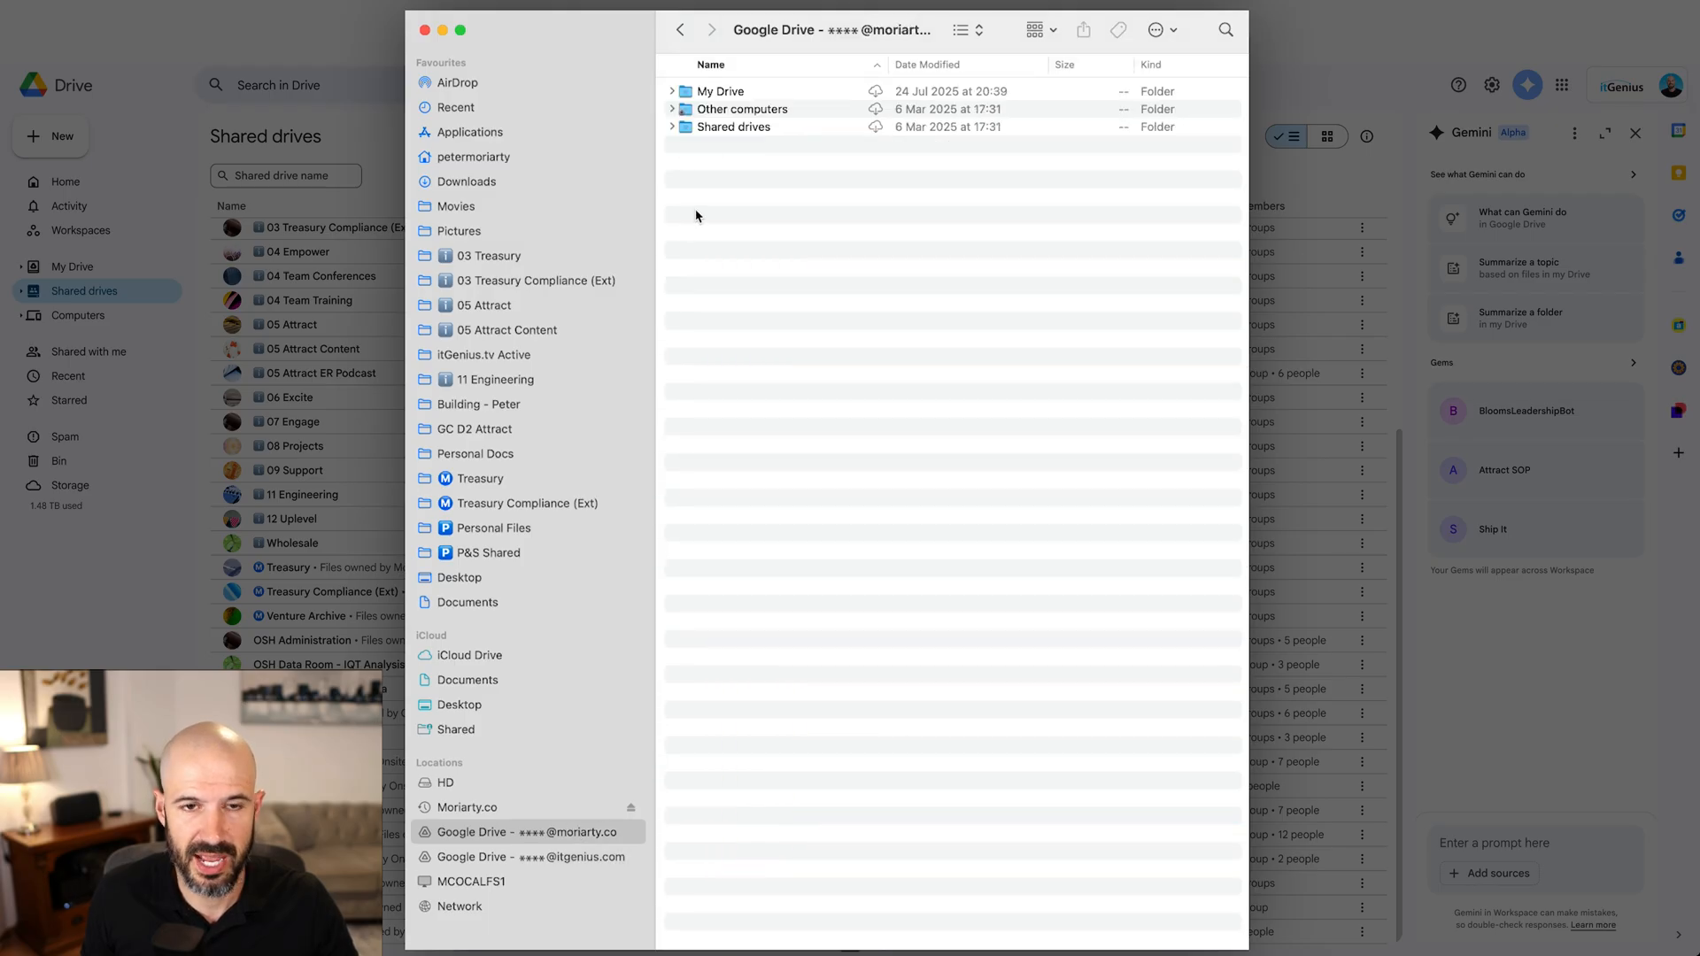
click(533, 857)
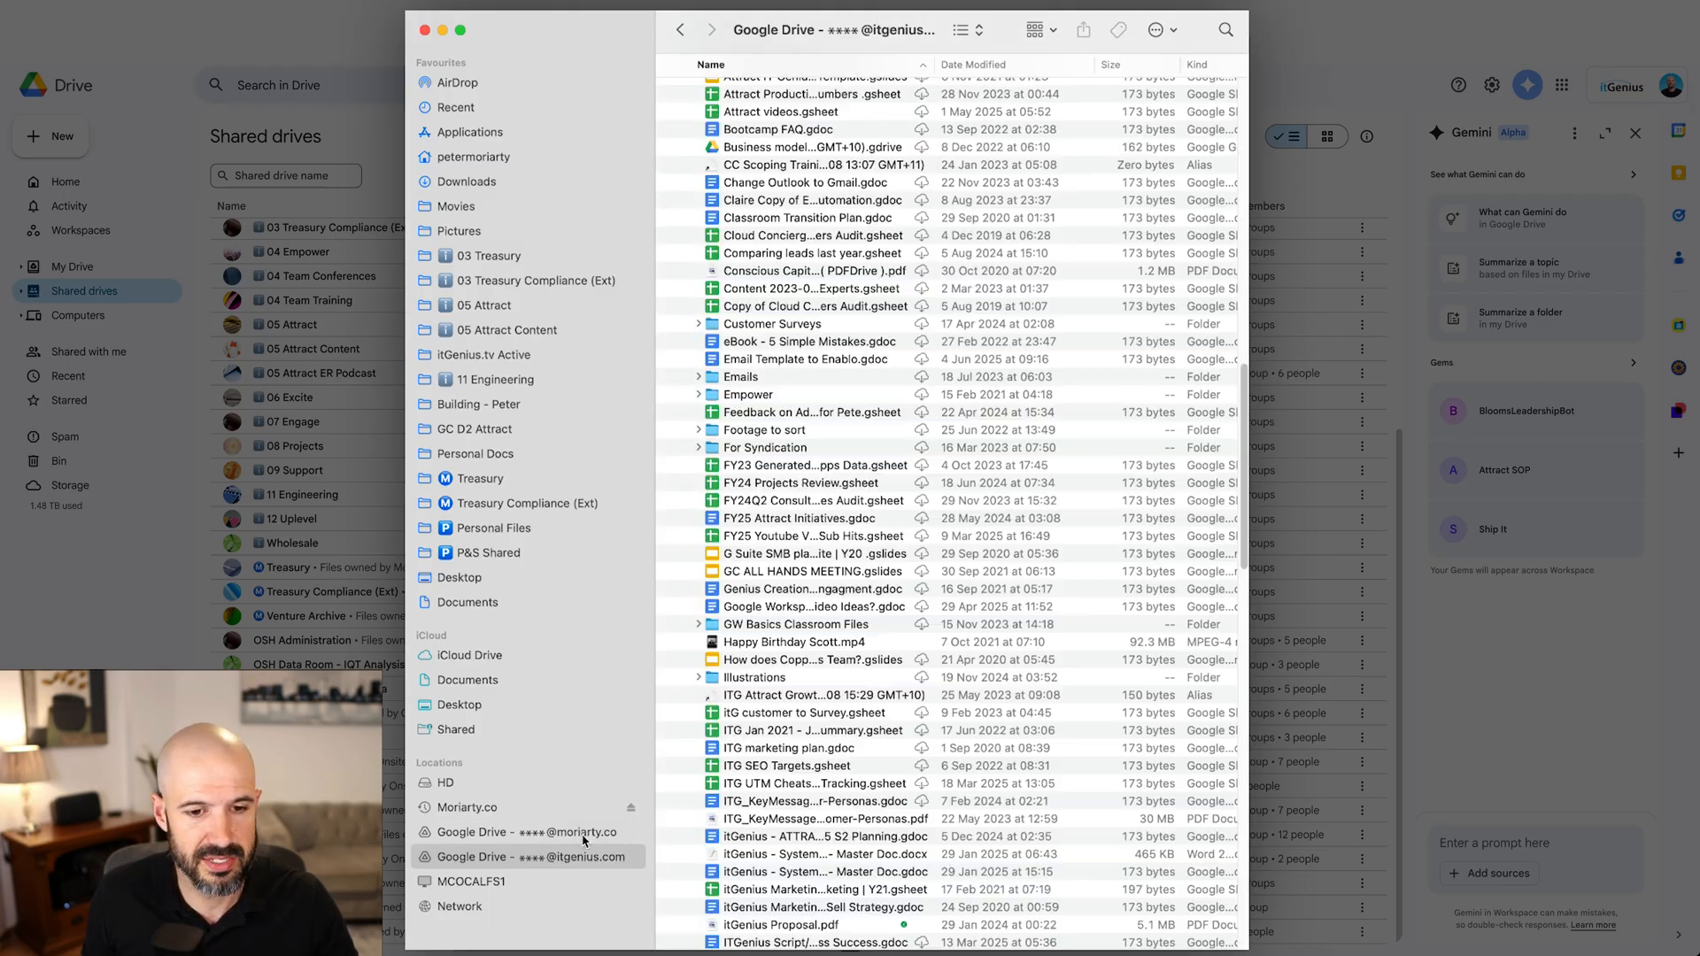